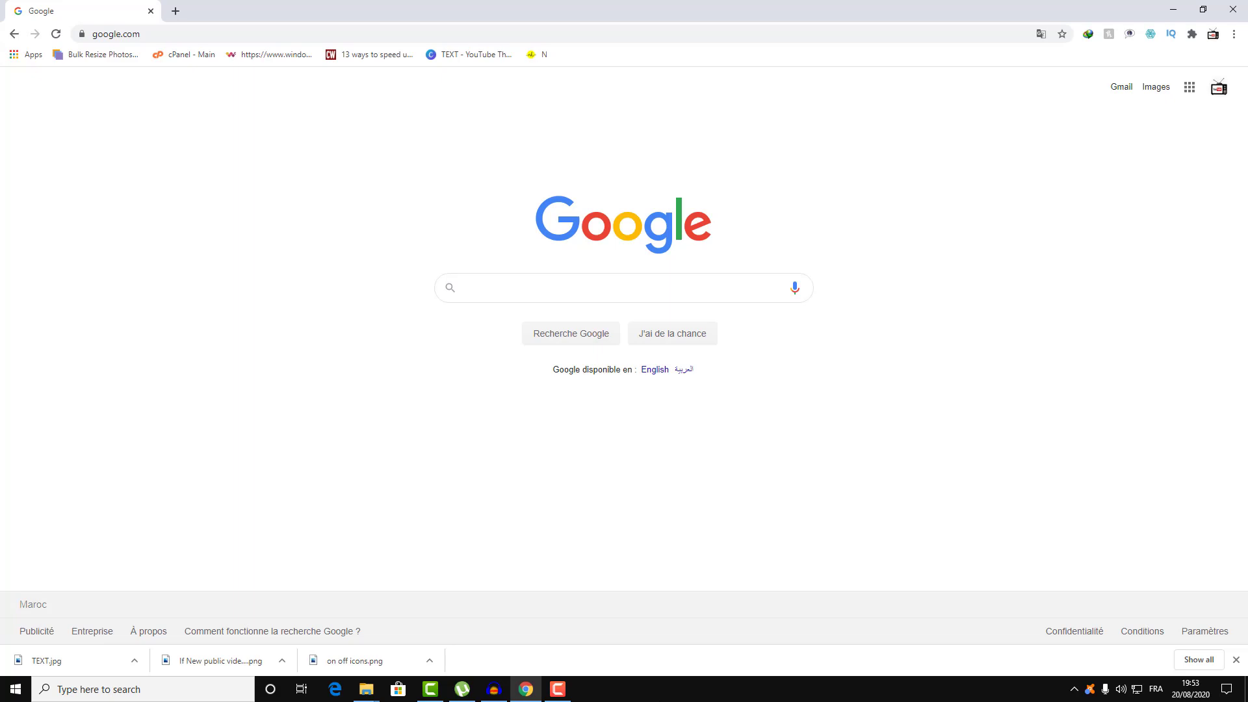
- Load subtitlecat.com and look over the home page's list of recent subtitles
left_click(623, 287)
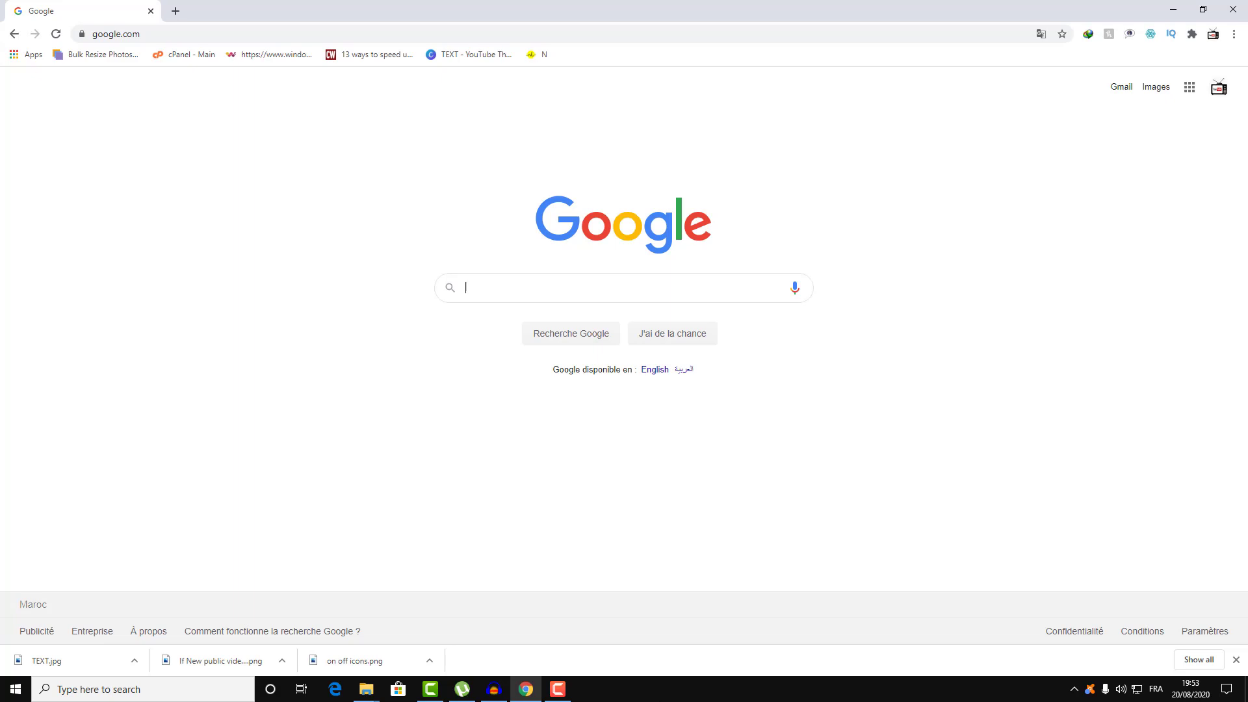
mouse_move(752, 603)
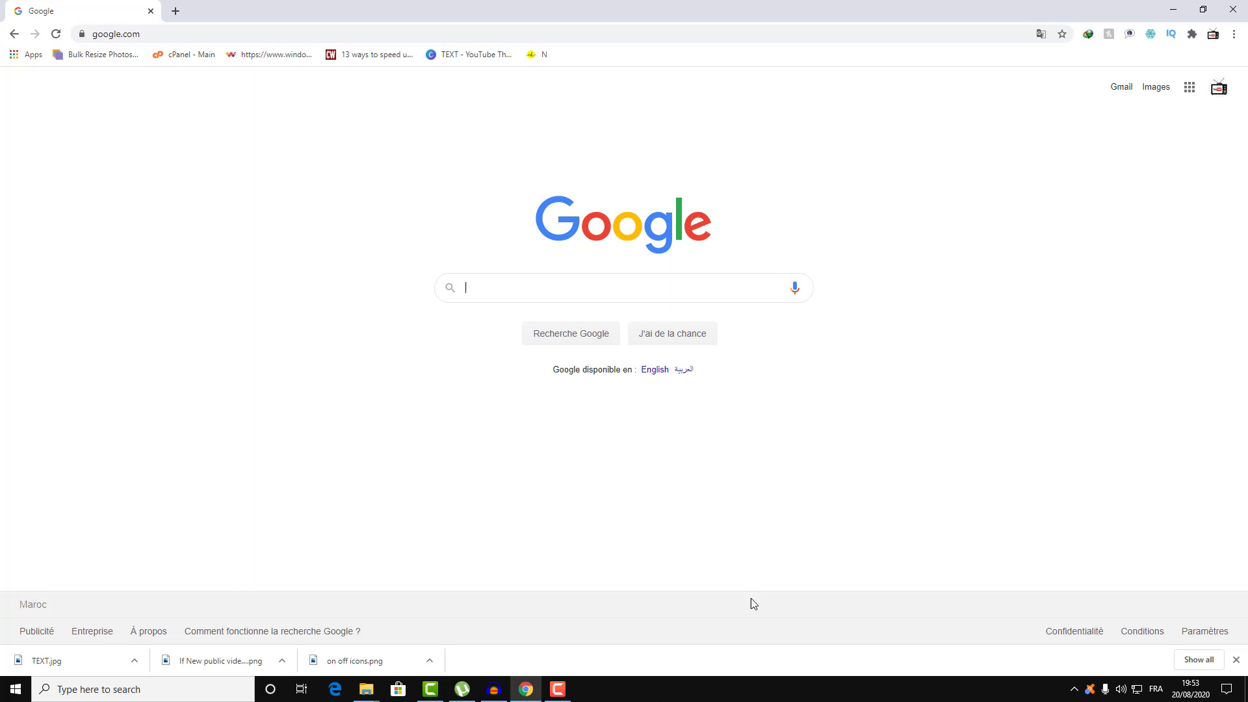
mouse_move(329, 460)
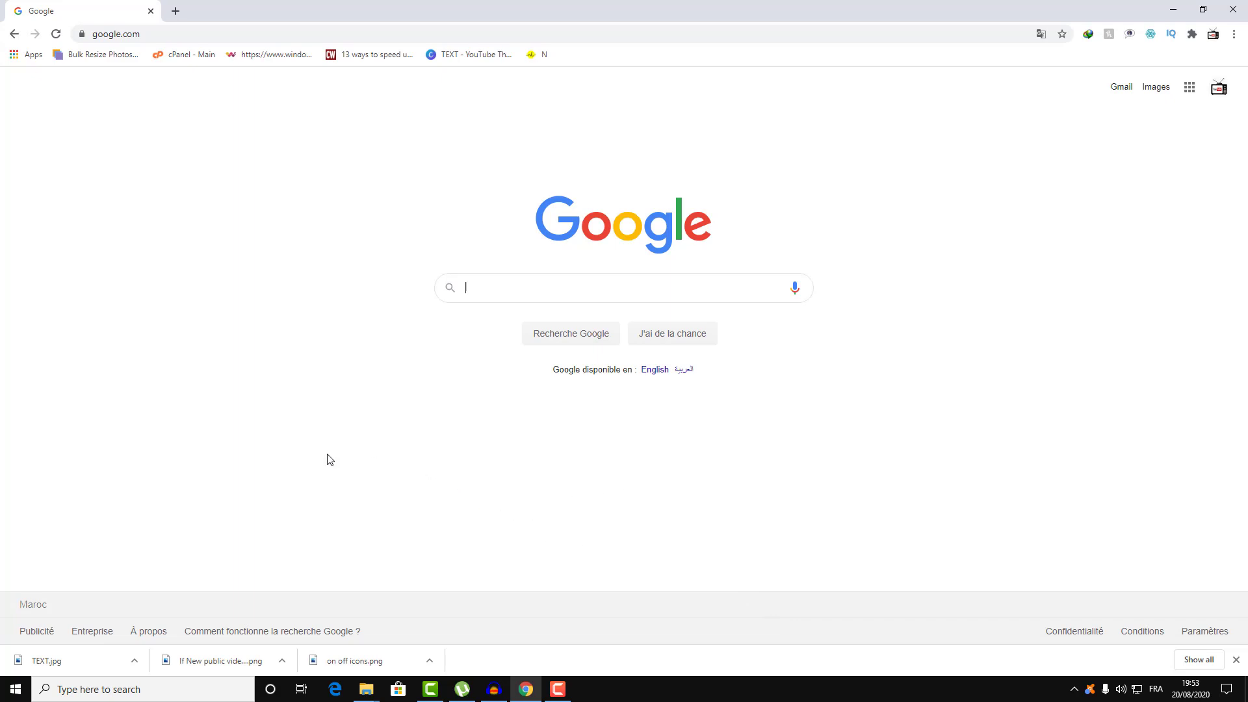
mouse_move(300, 438)
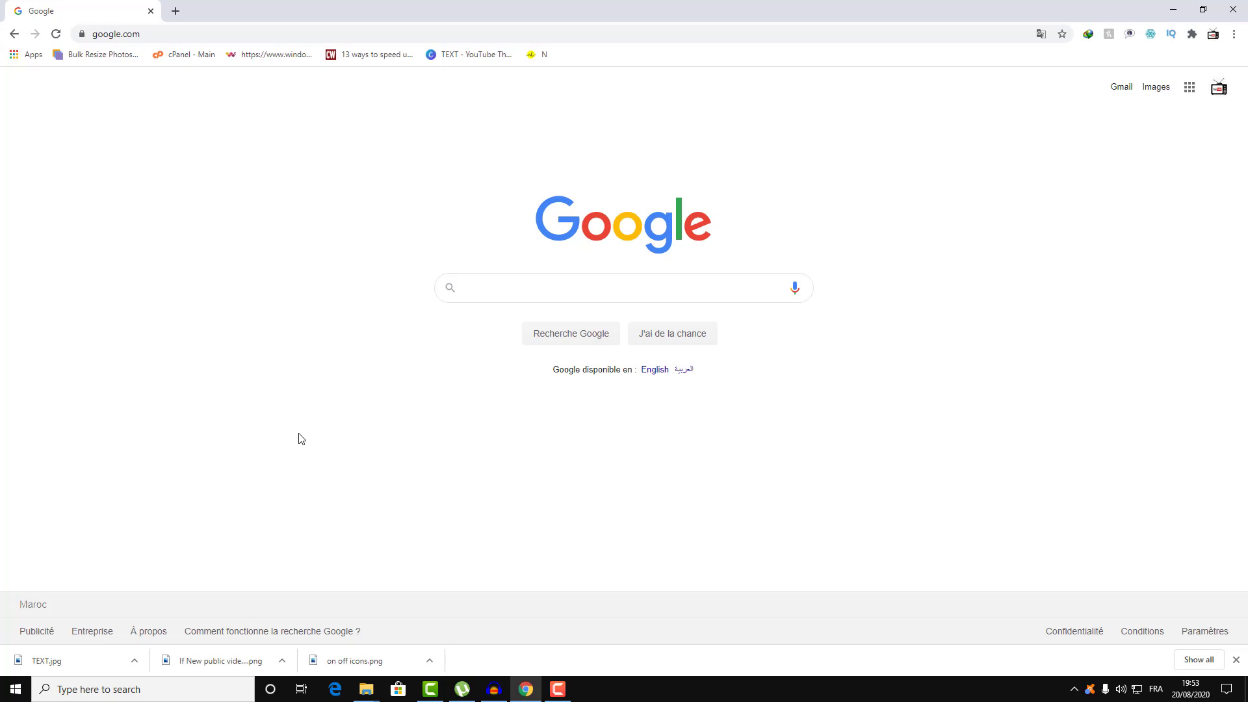
mouse_move(155, 99)
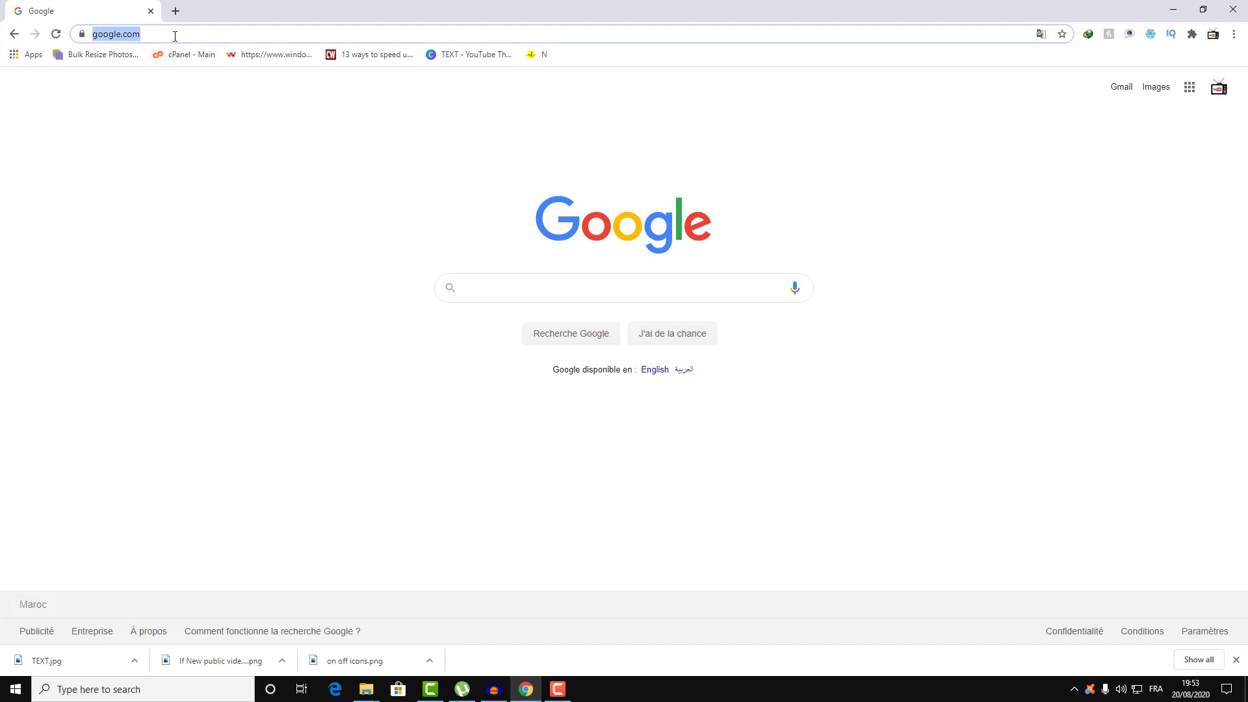
type("µ")
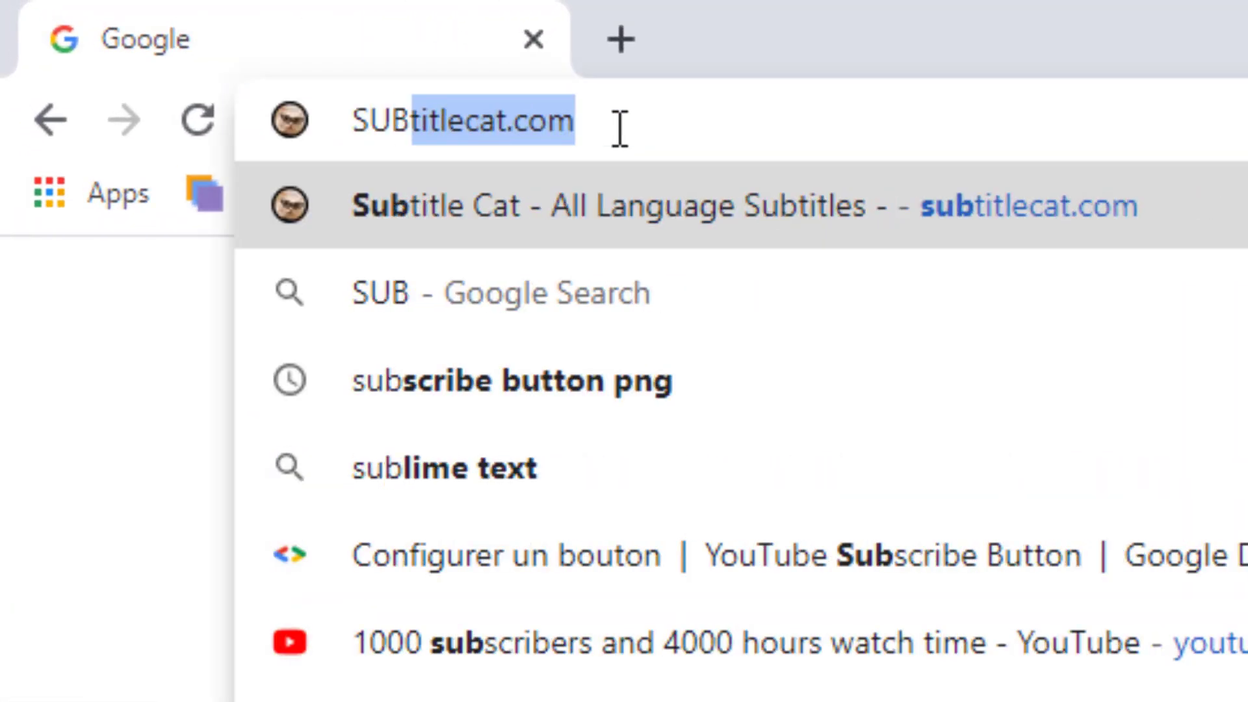
type("TITLE")
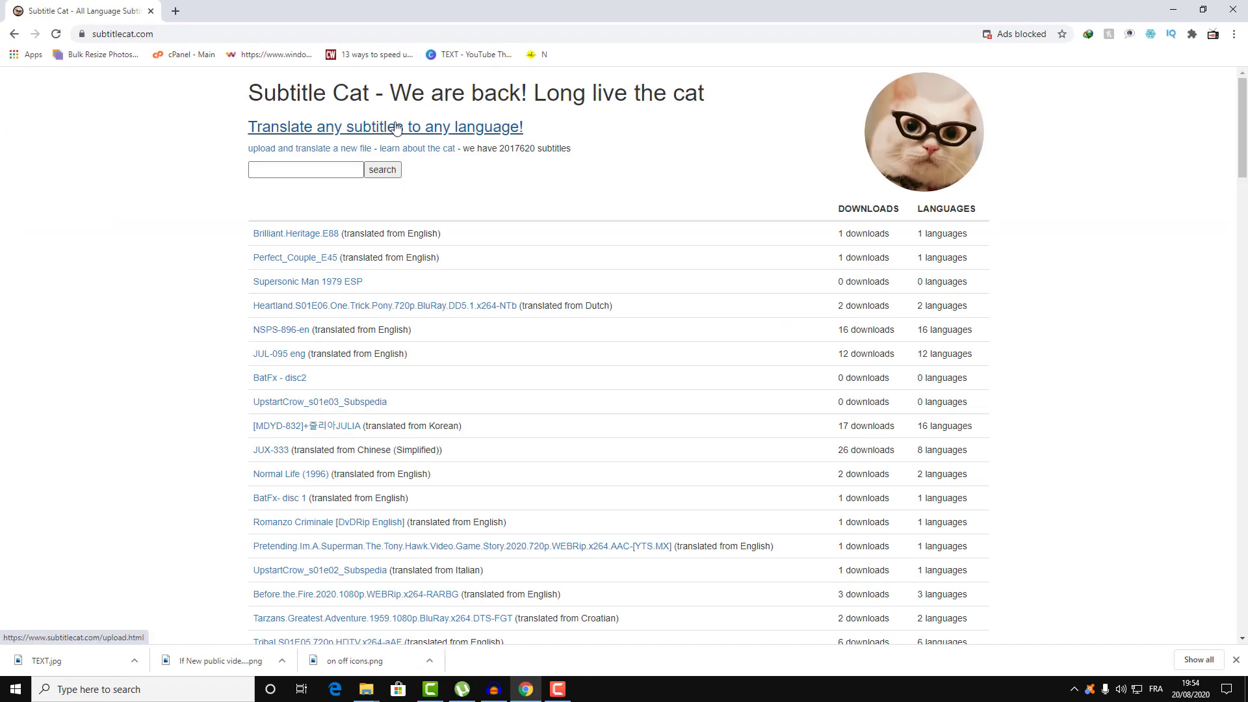
scroll("down", 3)
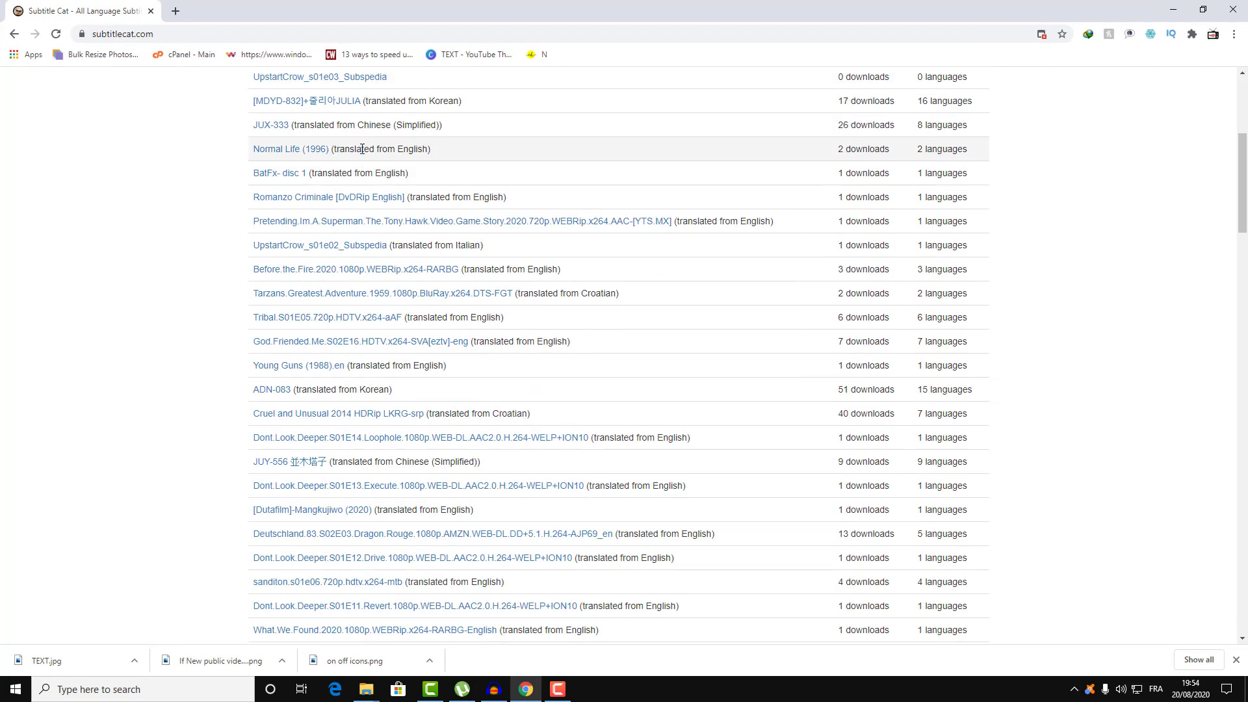
scroll("up", 3)
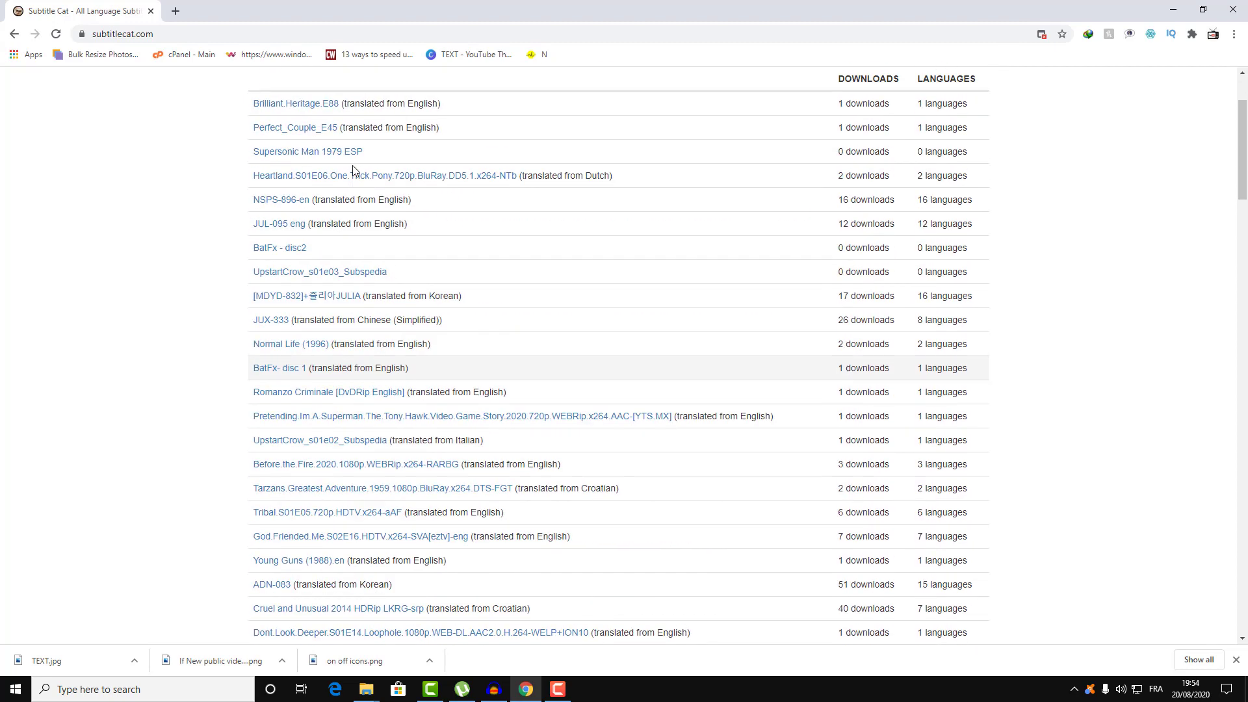
scroll("up", 3)
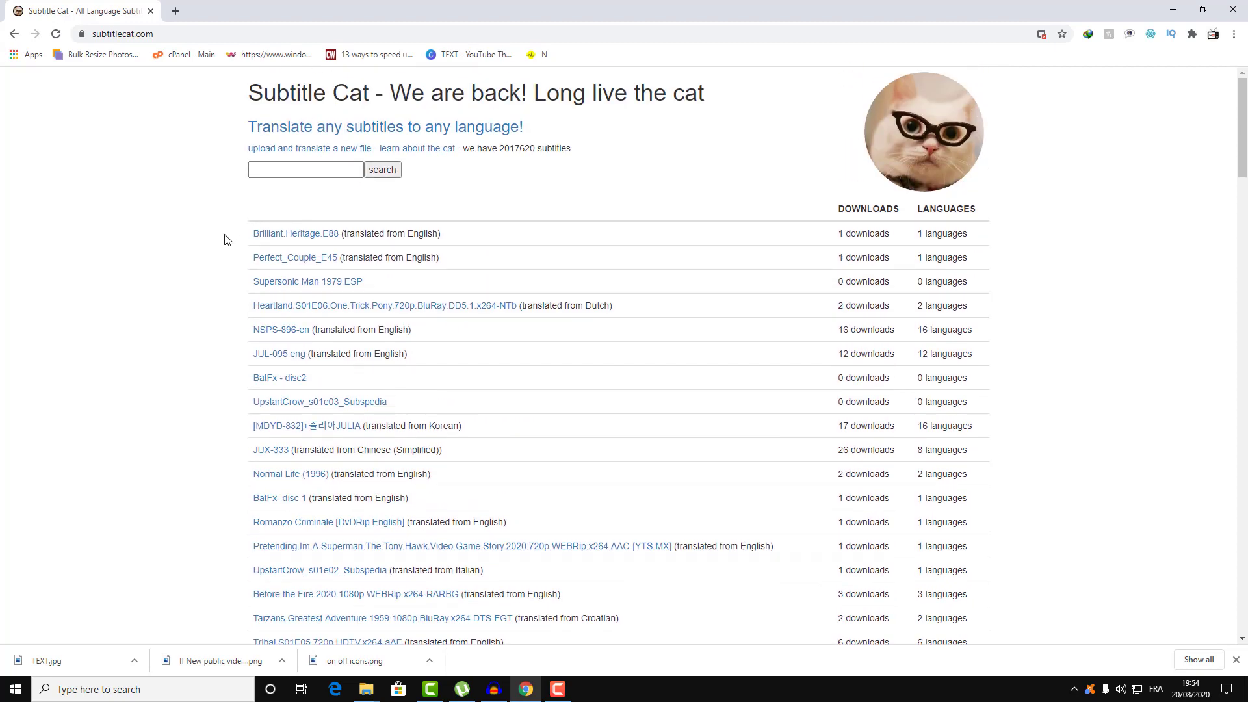
mouse_move(219, 257)
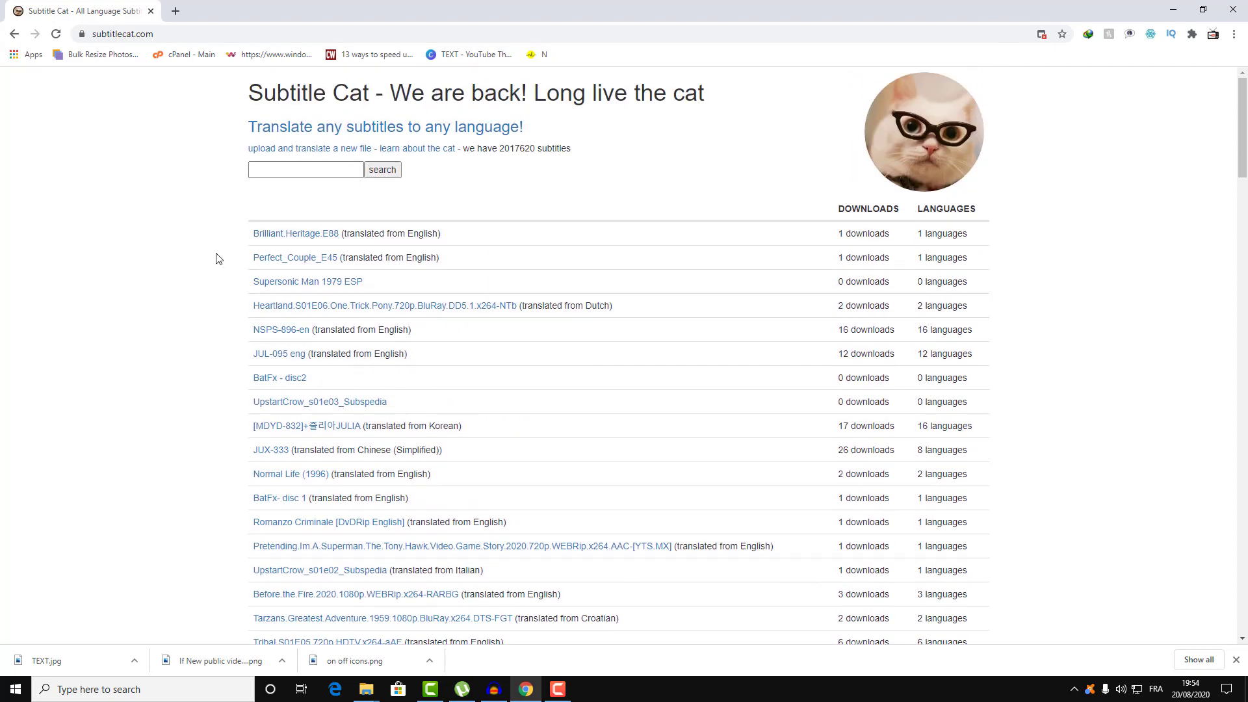
mouse_move(311, 425)
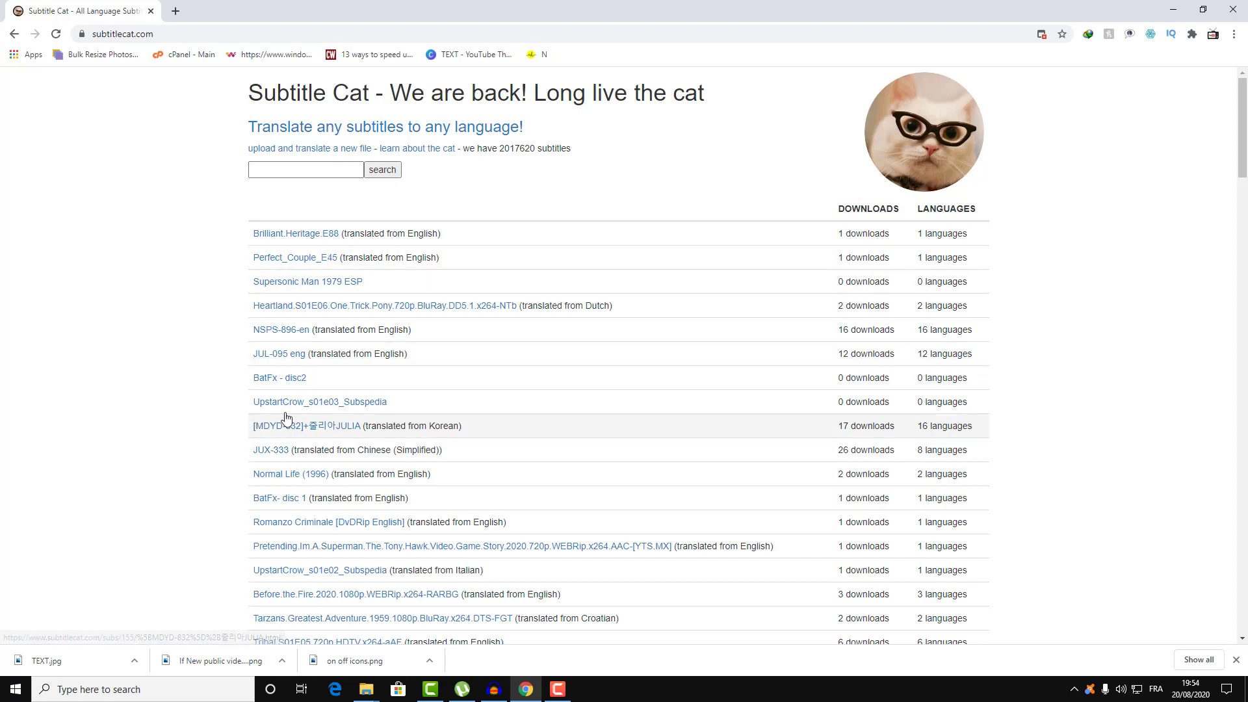
mouse_move(285, 151)
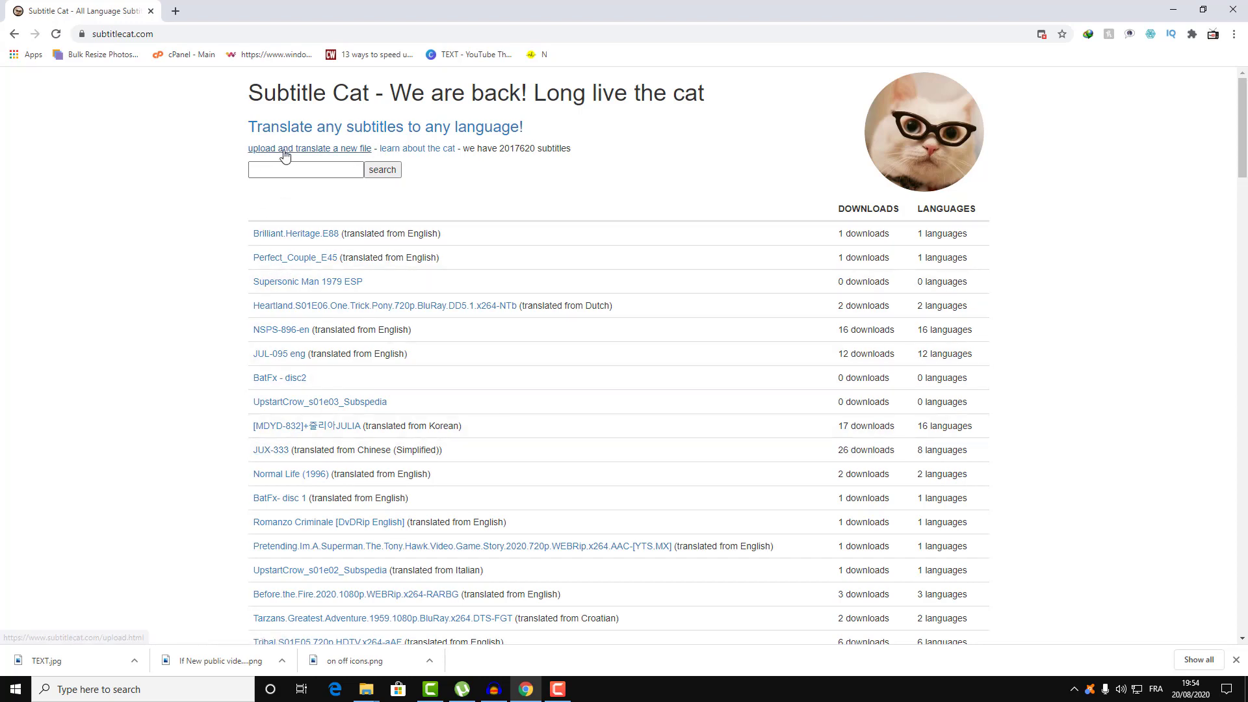
mouse_move(298, 156)
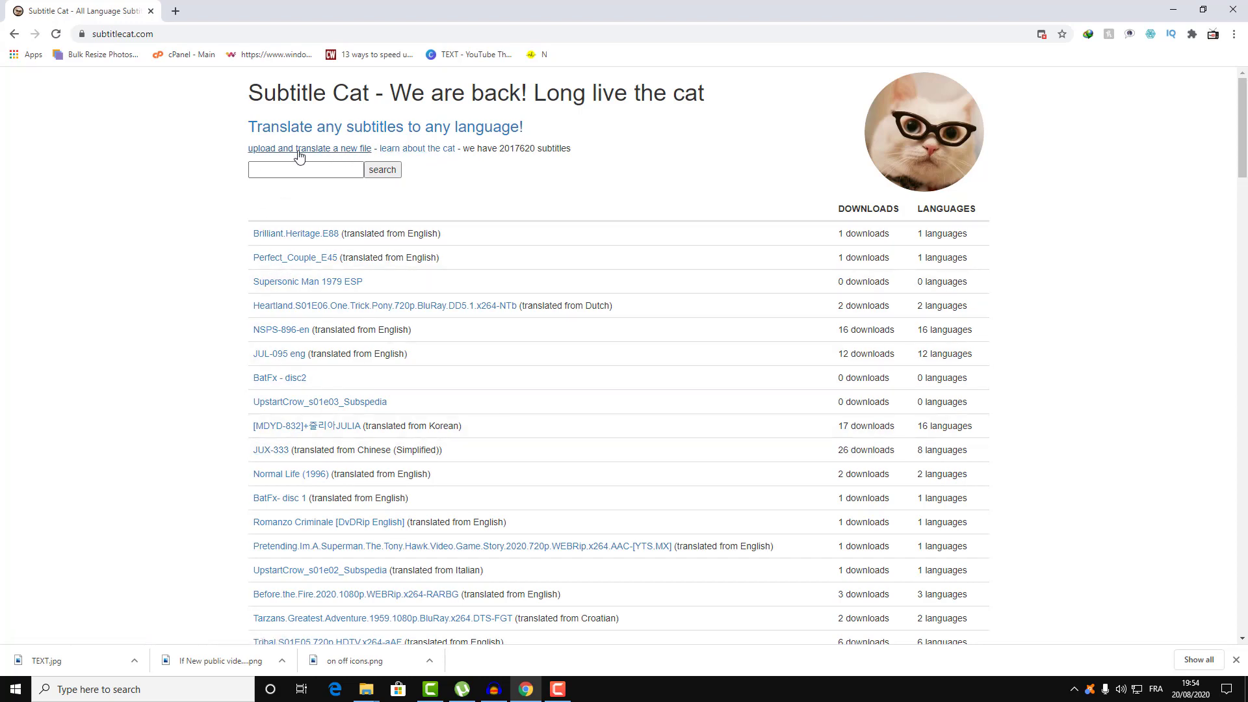
mouse_move(275, 157)
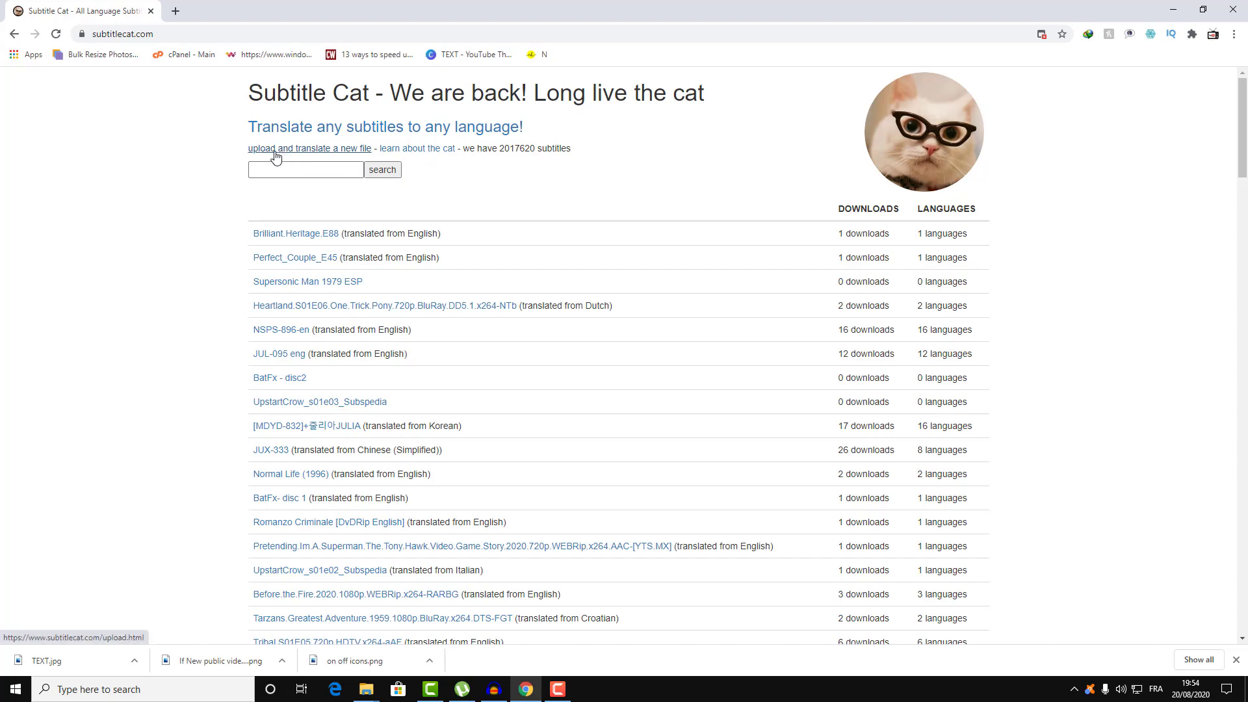
mouse_move(298, 151)
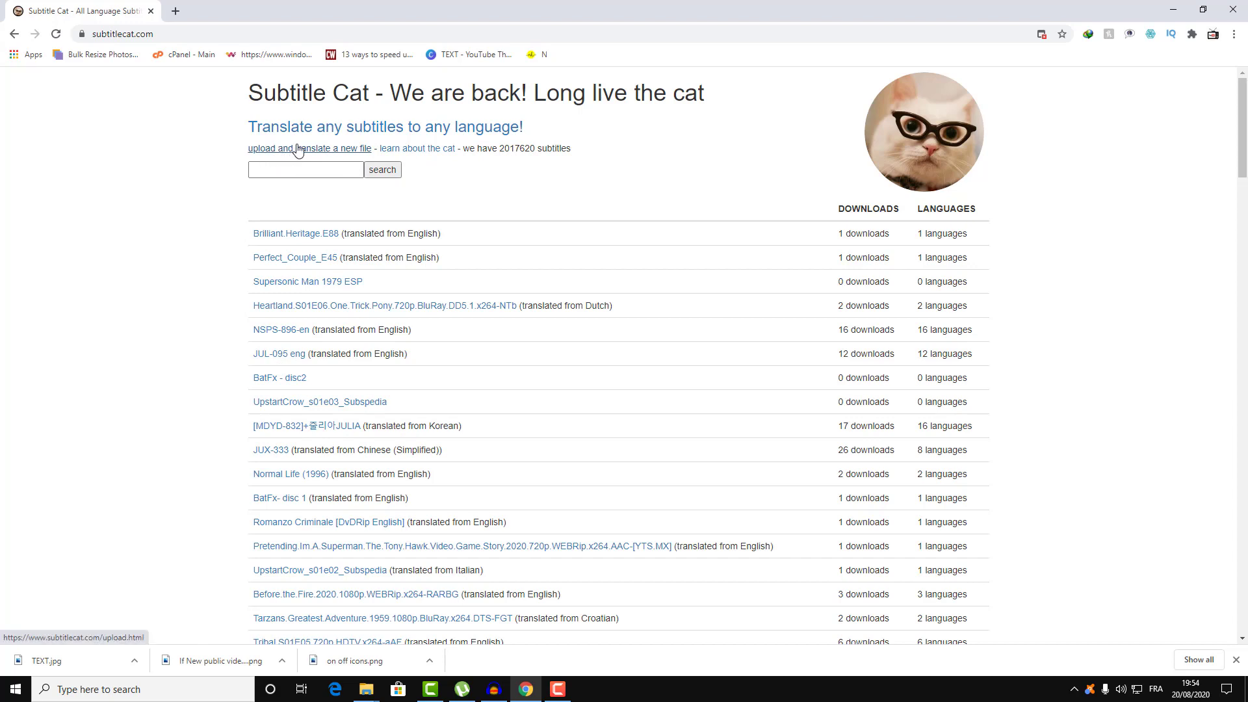
mouse_move(285, 151)
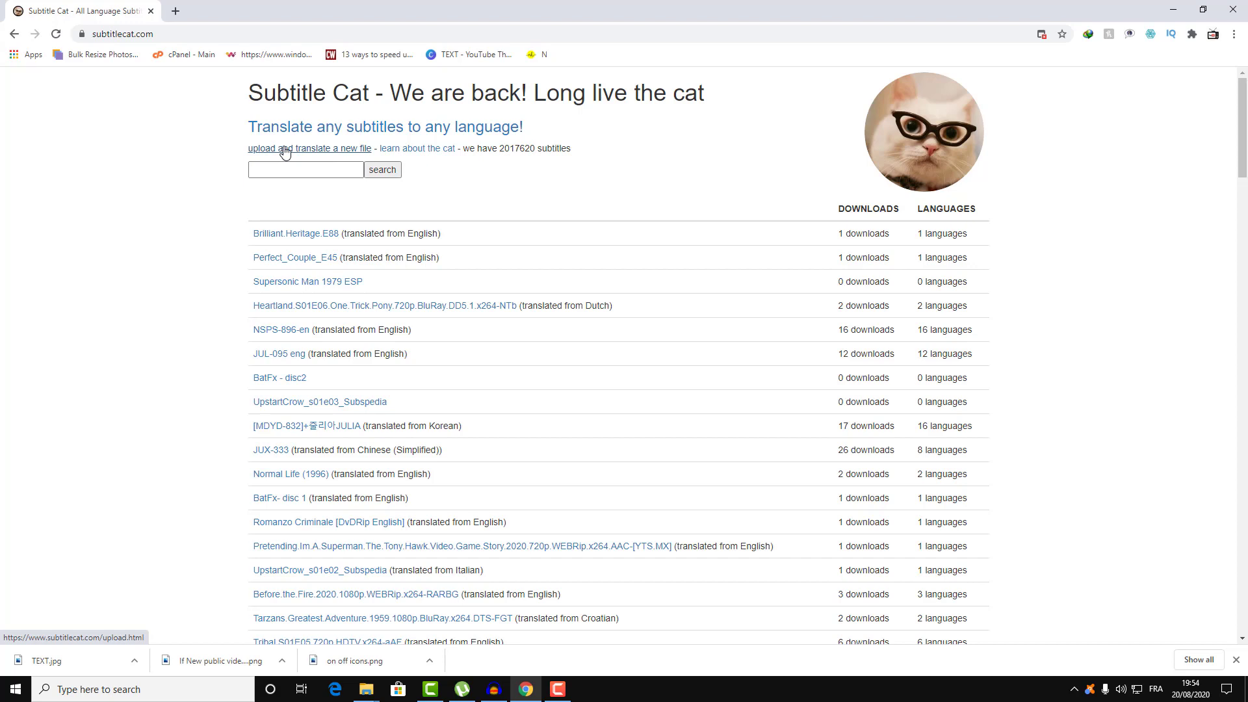
- Go to the 'upload and translate a new file' page with no .srt chosen yet
left_click(309, 148)
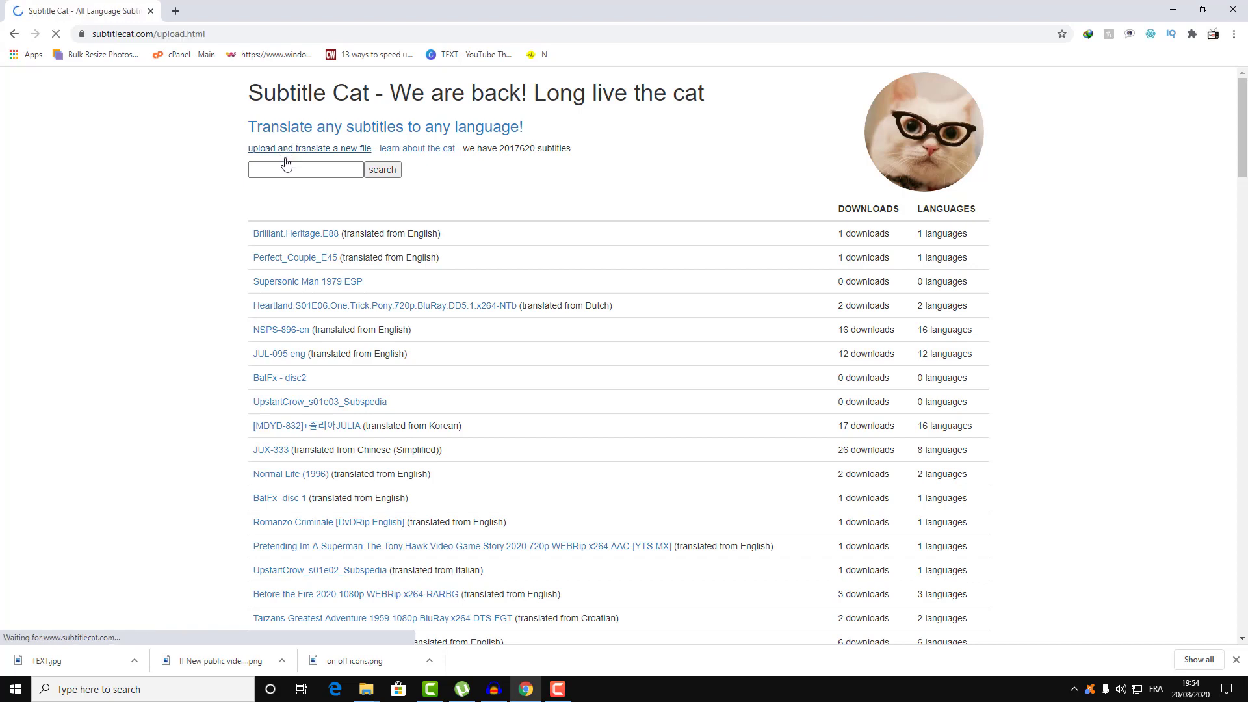
left_click(309, 148)
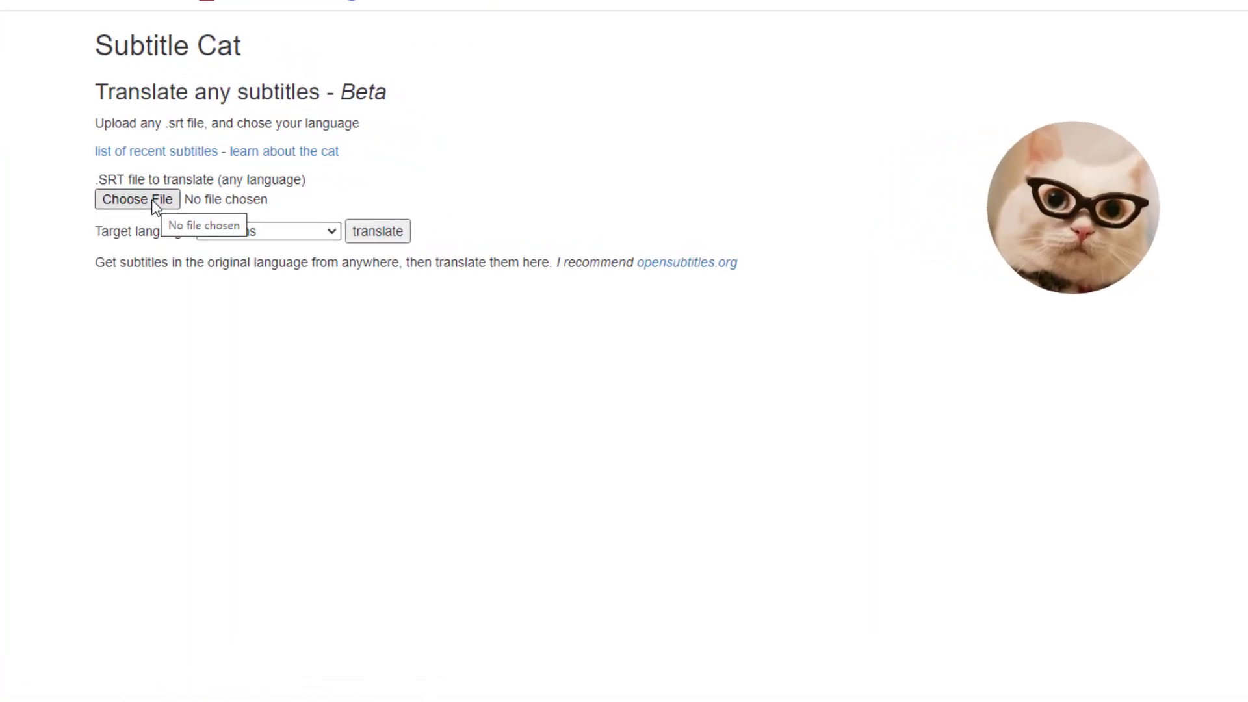
left_click(136, 199)
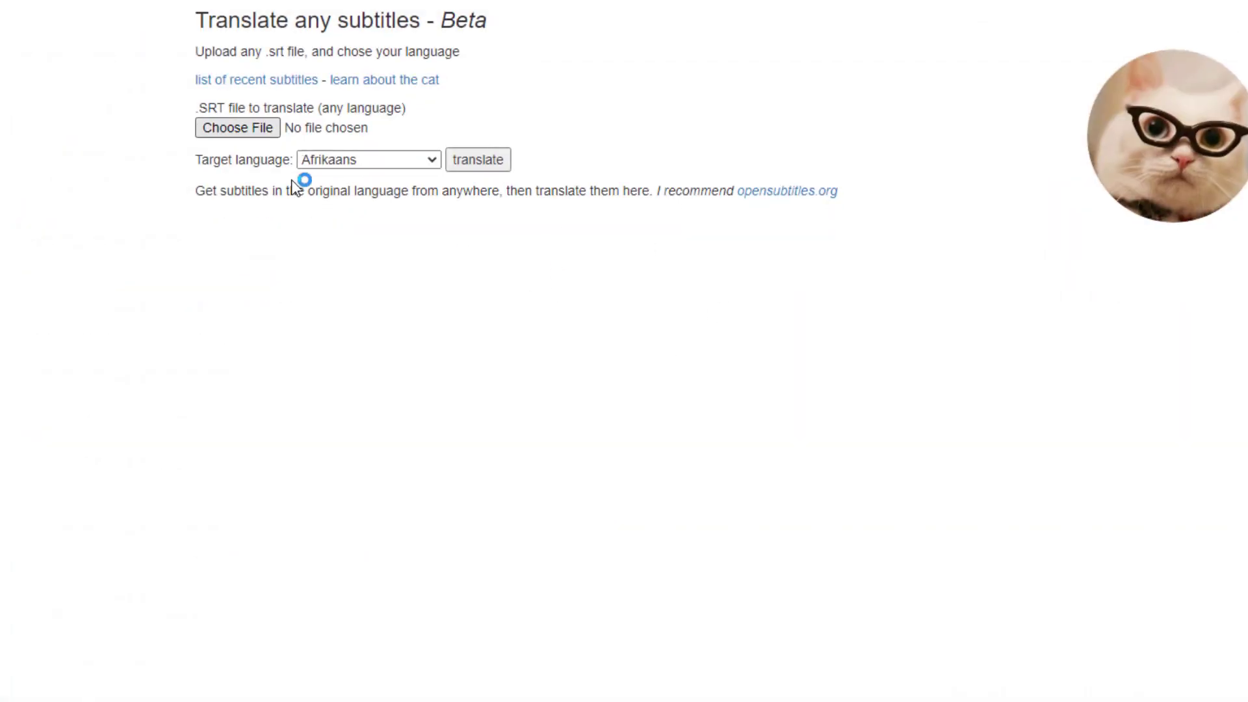
- Attach SUBTITLE1.srt from the Desktop as the file to translate
left_click(236, 128)
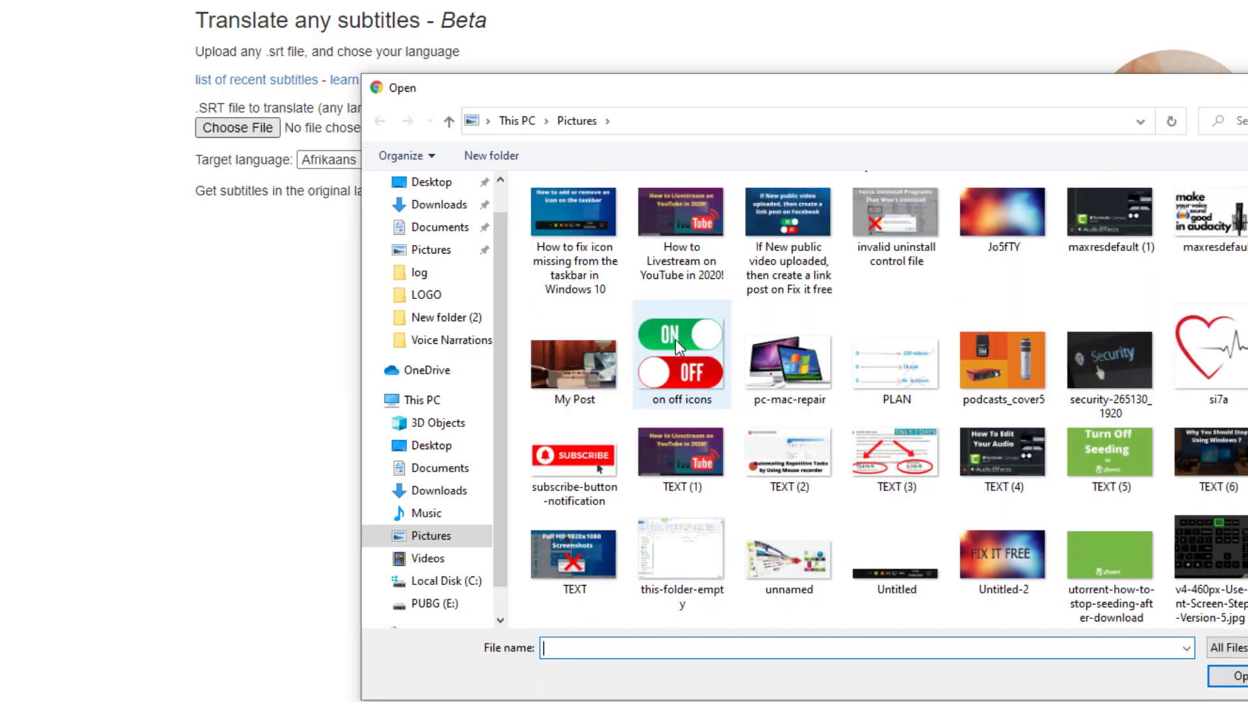
scroll("up", 3)
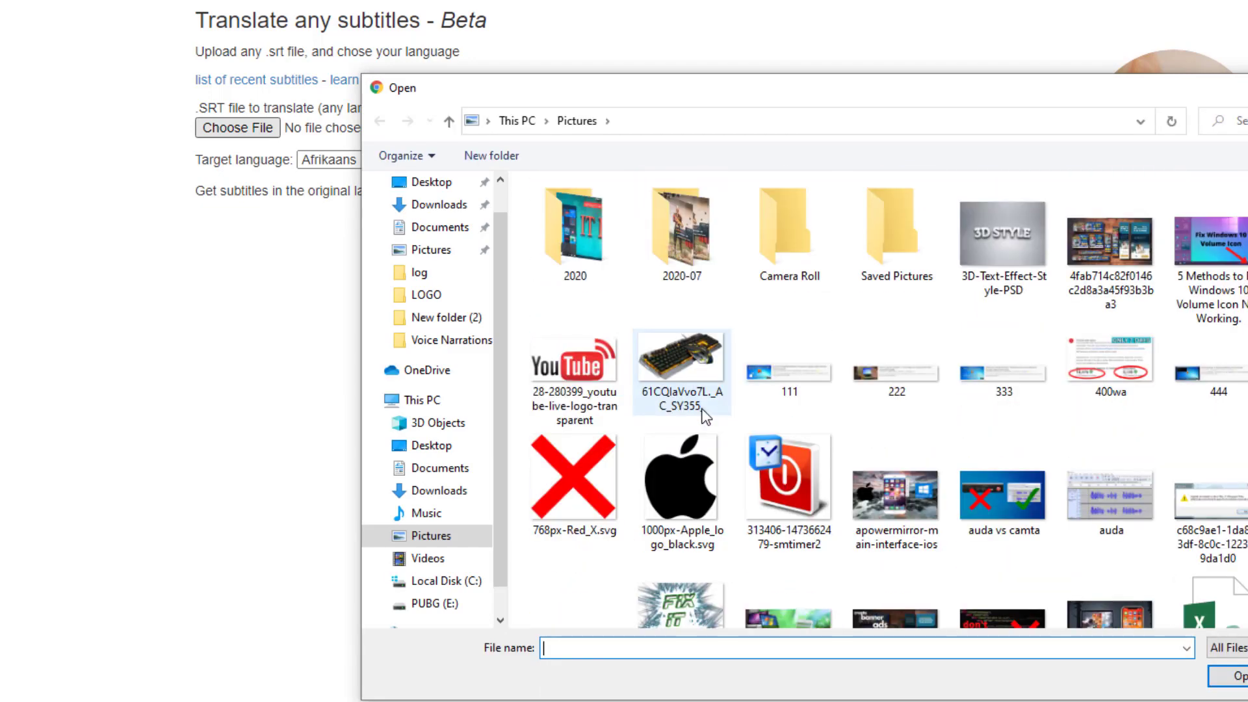
scroll("down", 3)
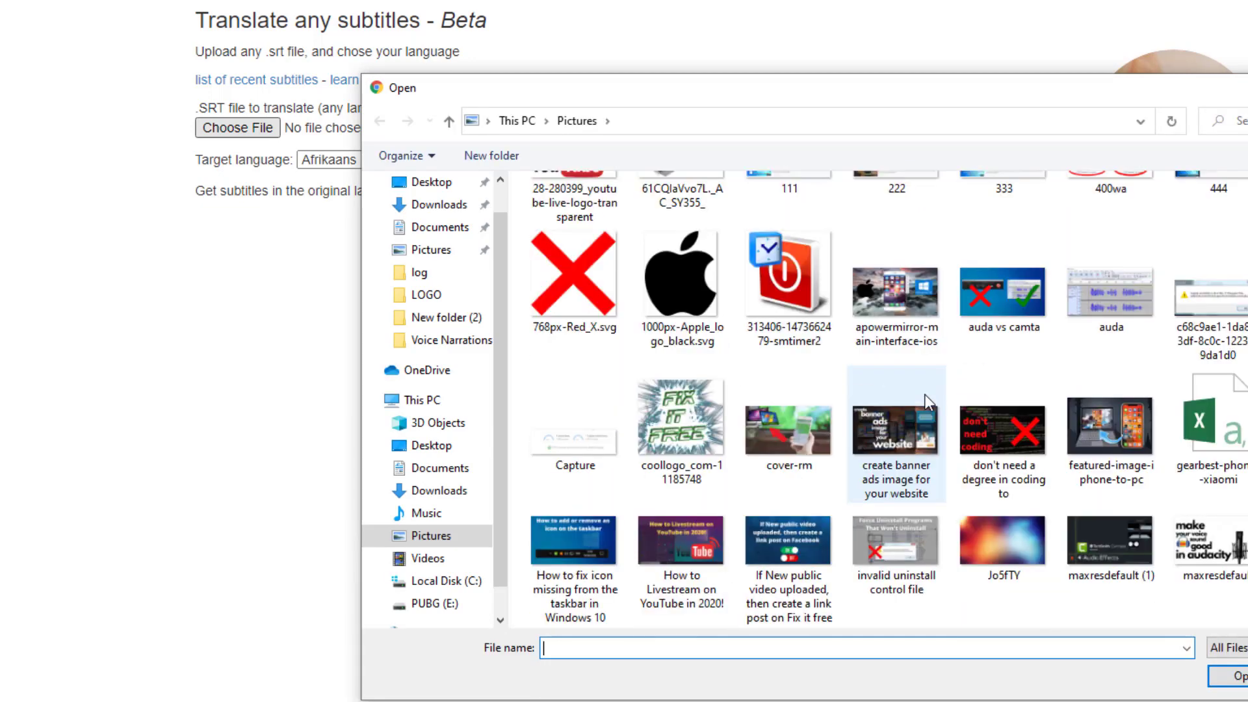
scroll("down", 3)
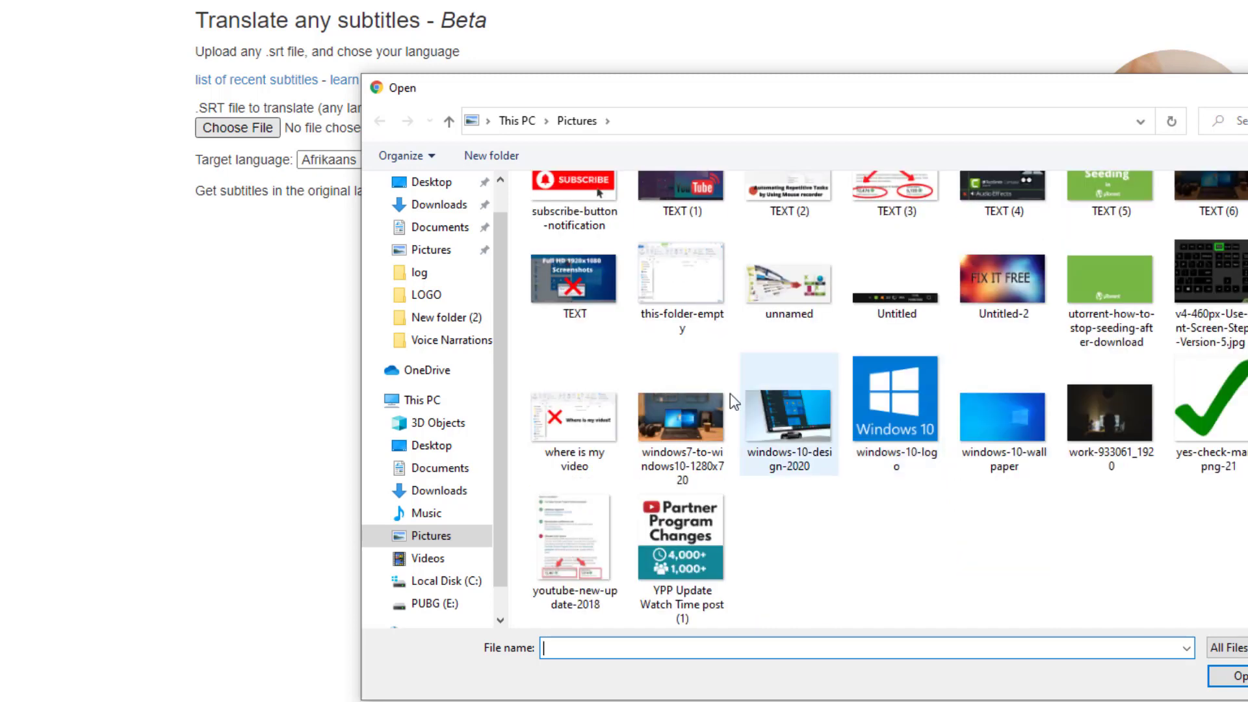
left_click(431, 182)
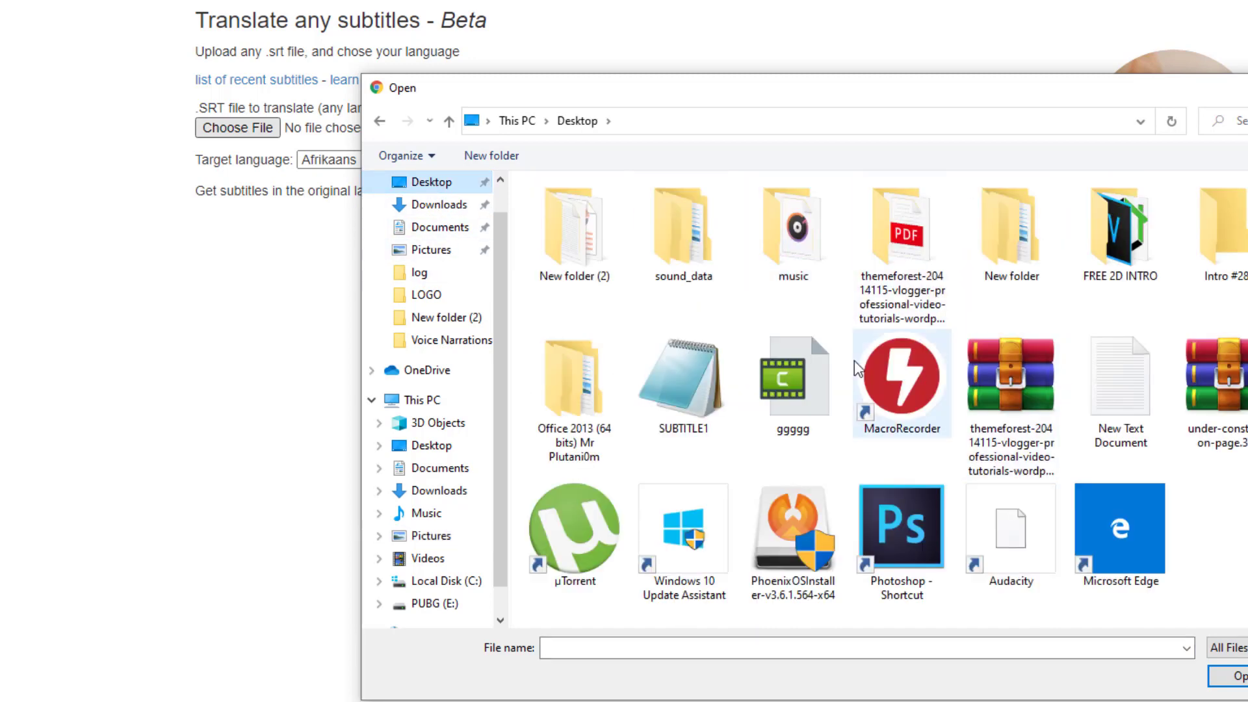
double_click(682, 377)
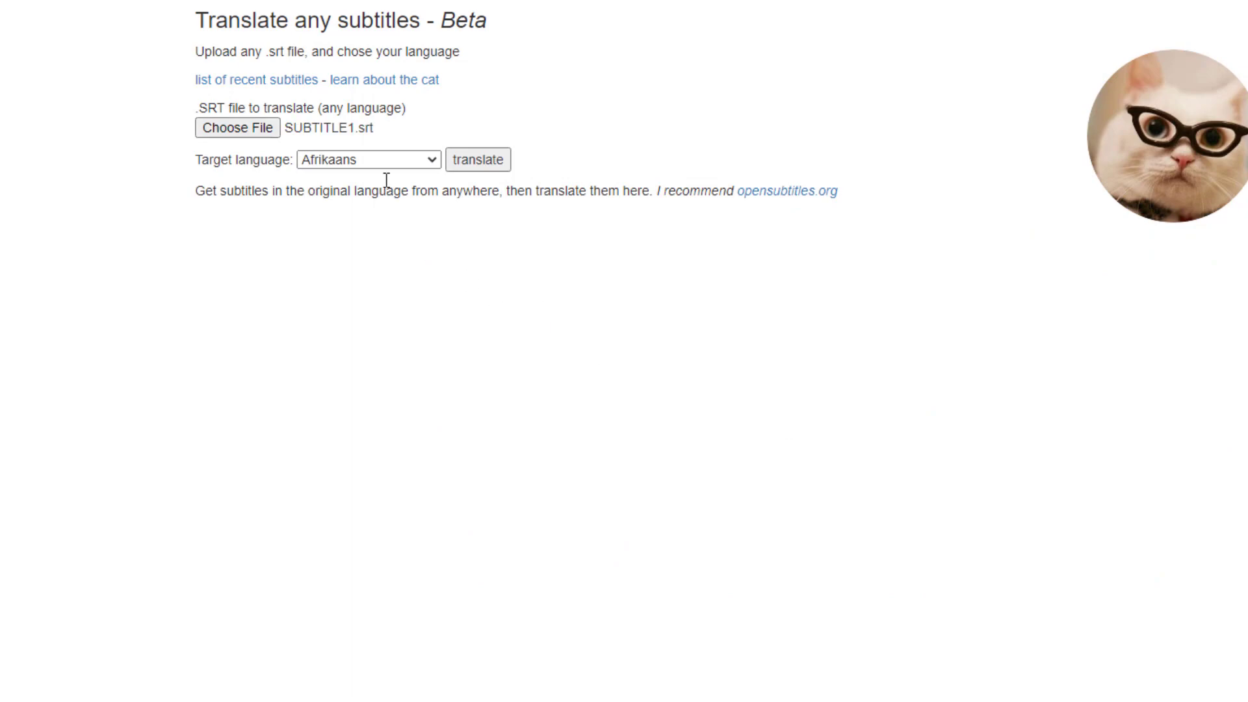
- Translate SUBTITLE1.srt to Arabic and save the download as SUBTITLE1-ar.srt
left_click(366, 158)
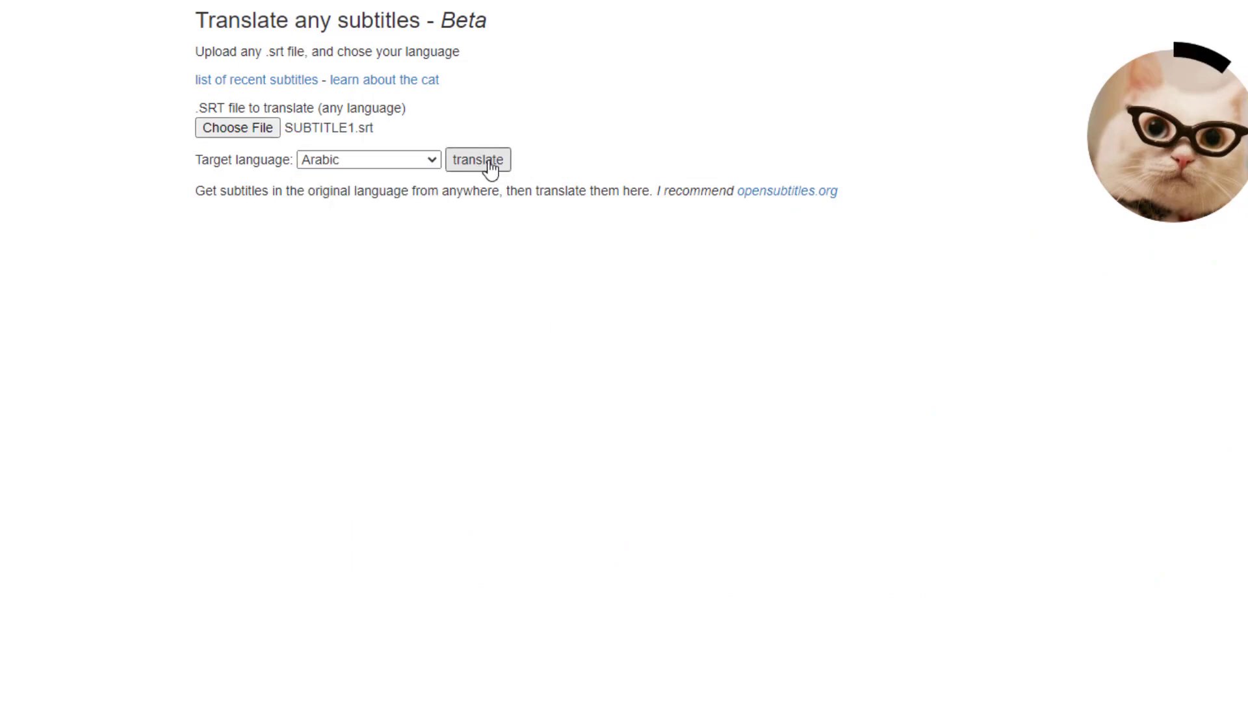
left_click(476, 158)
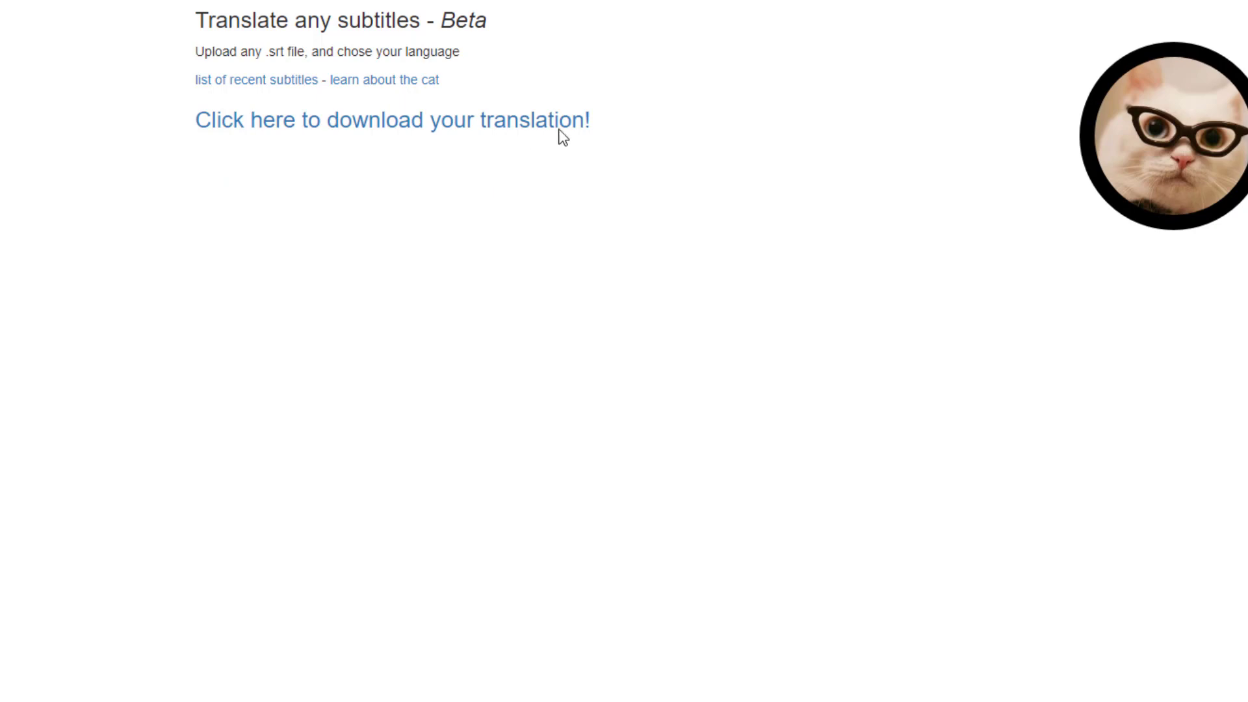
mouse_move(918, 169)
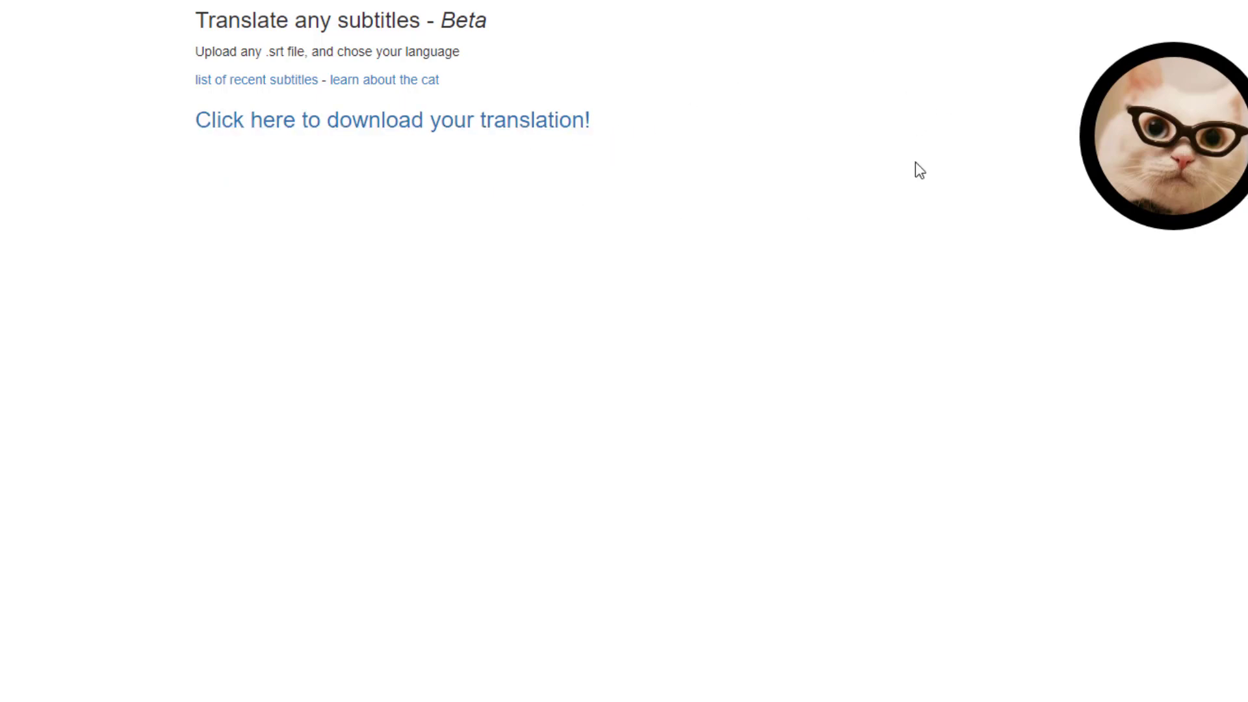
mouse_move(409, 143)
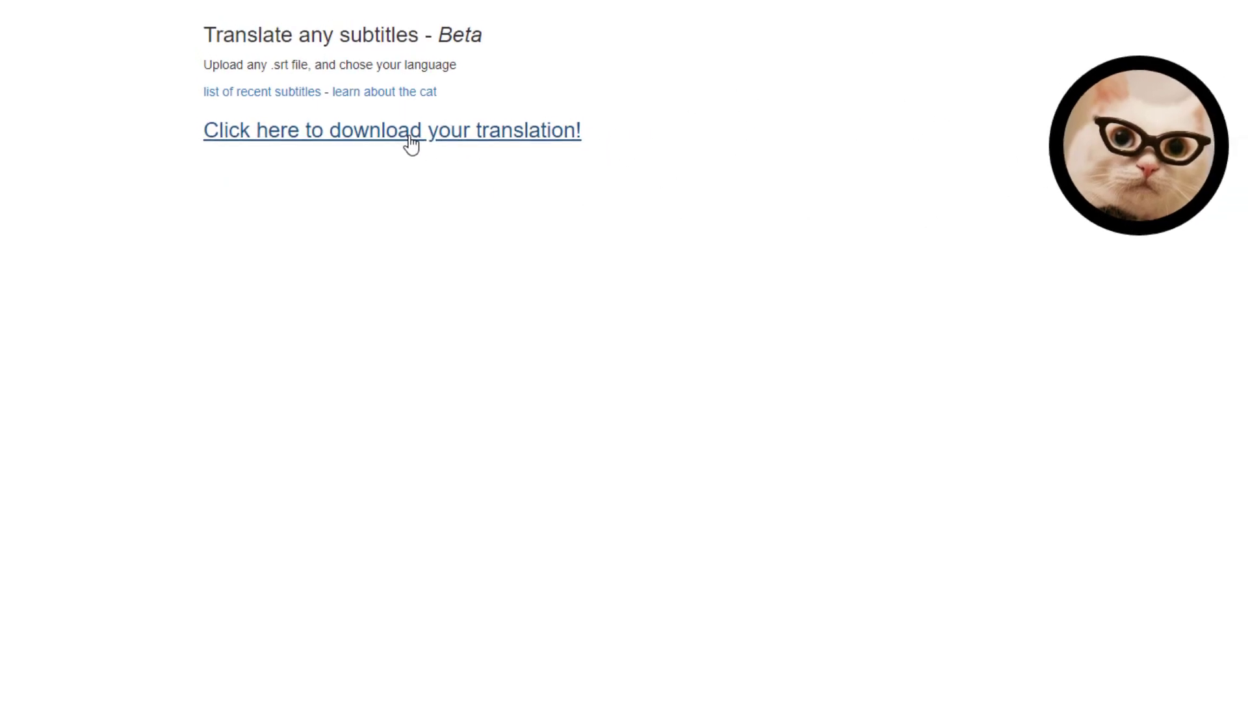
left_click(392, 130)
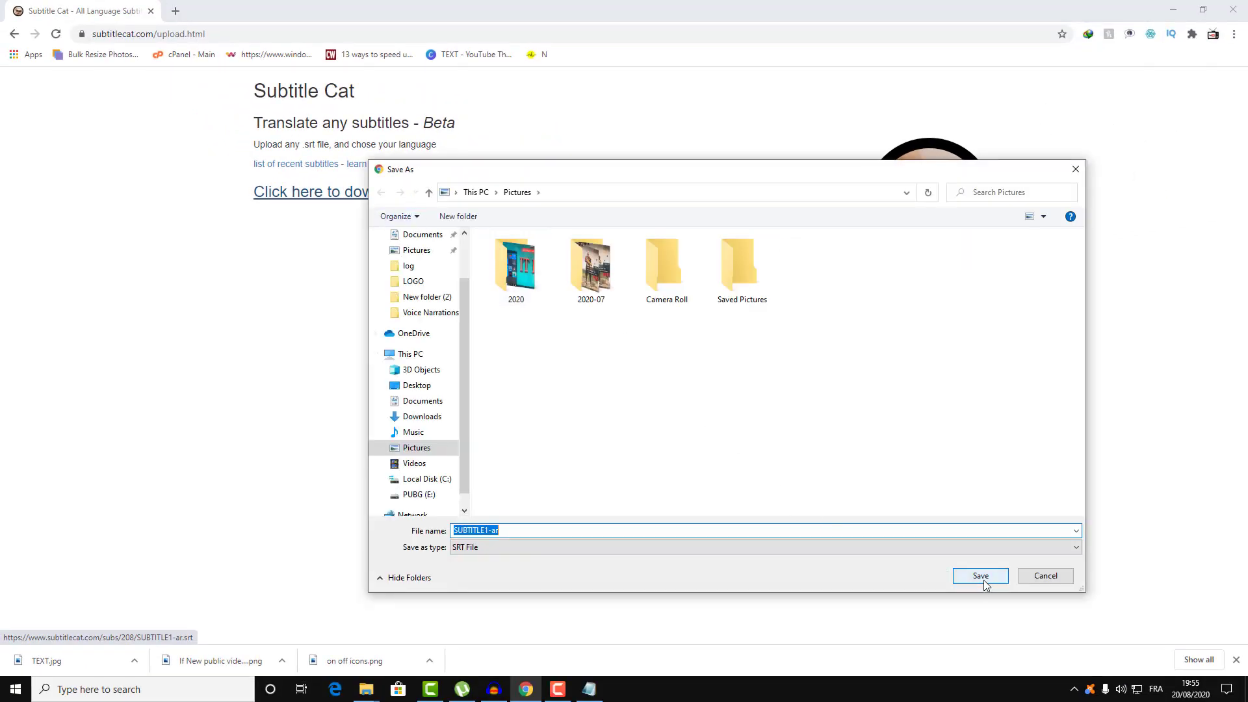
left_click(980, 575)
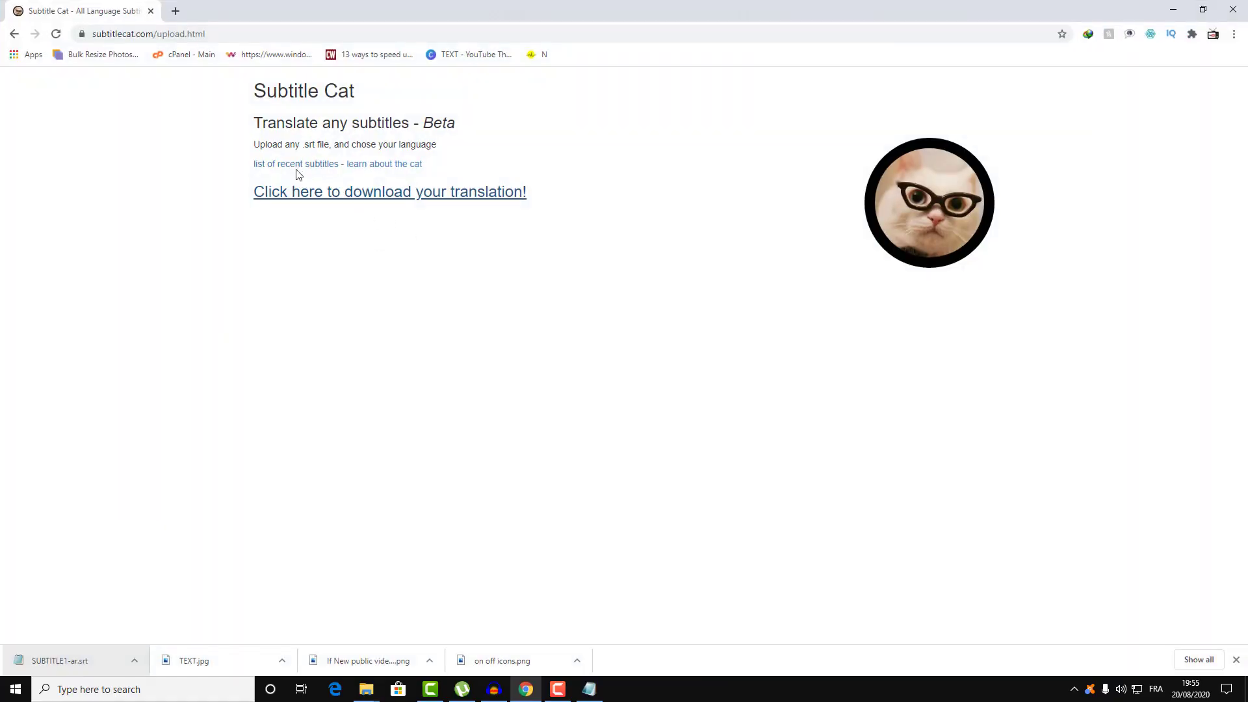
mouse_move(300, 194)
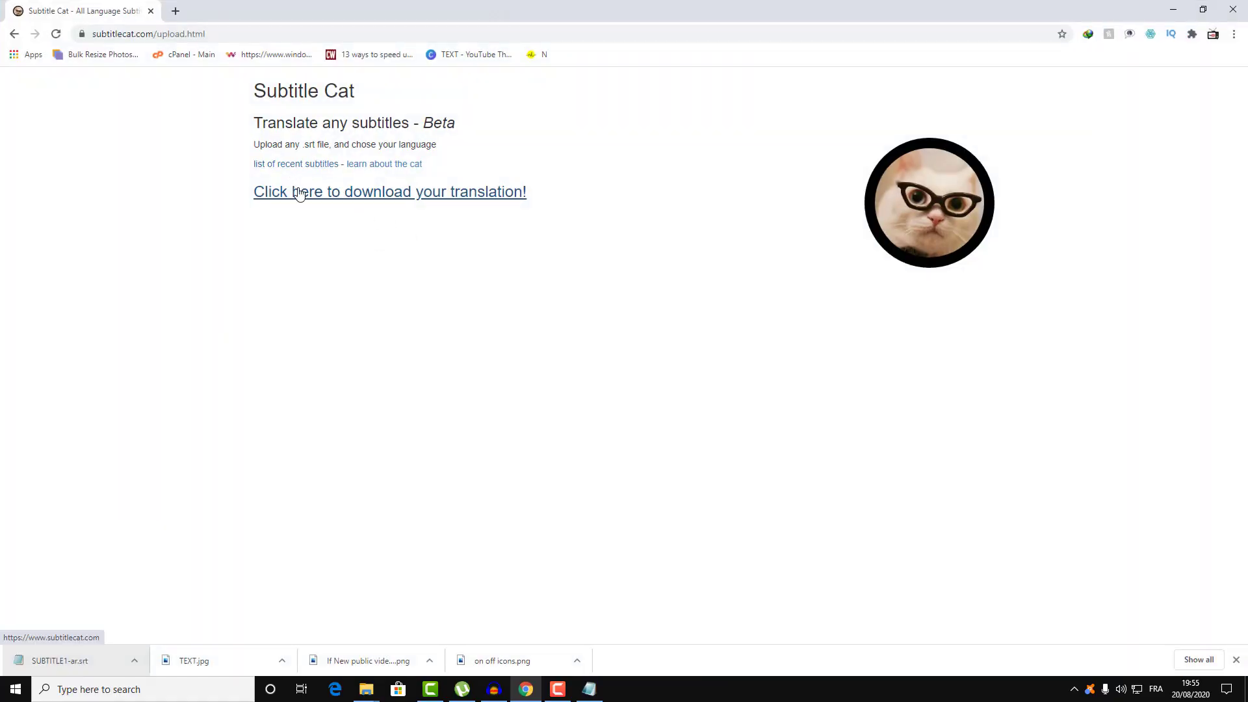
mouse_move(295, 165)
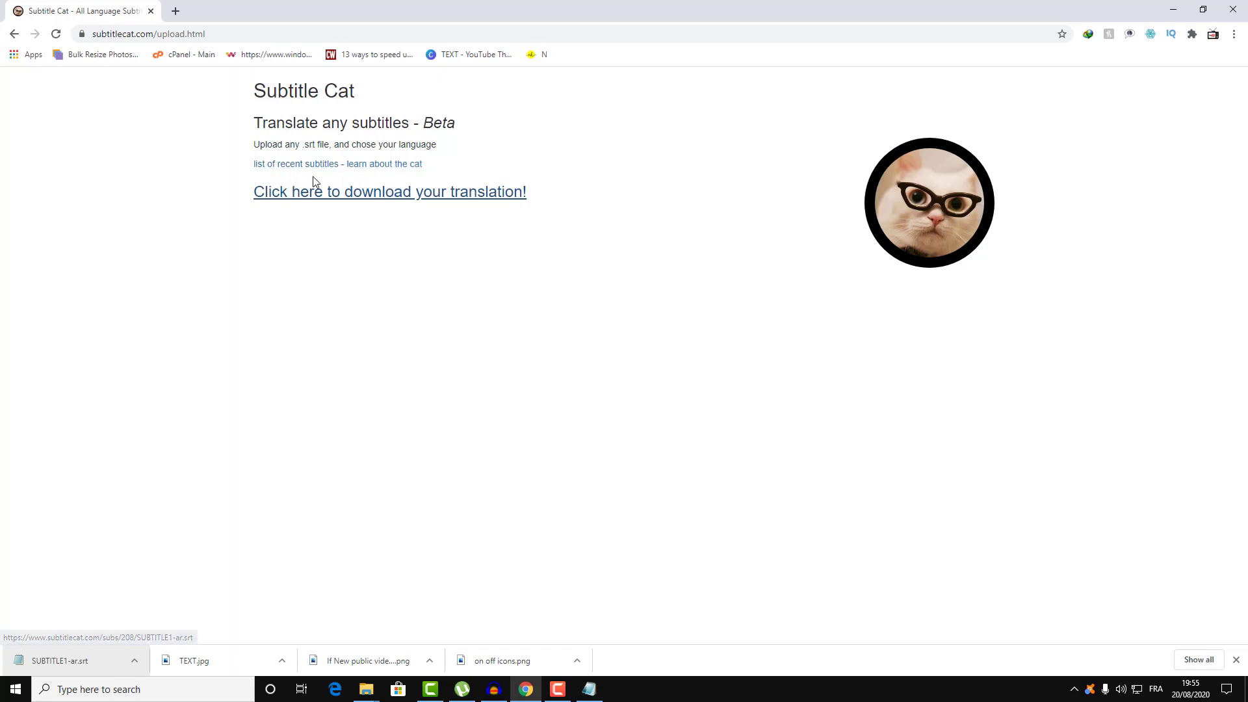
- From the recent subtitles list, view the Die.Hard.3.1995 entry's available languages
left_click(295, 164)
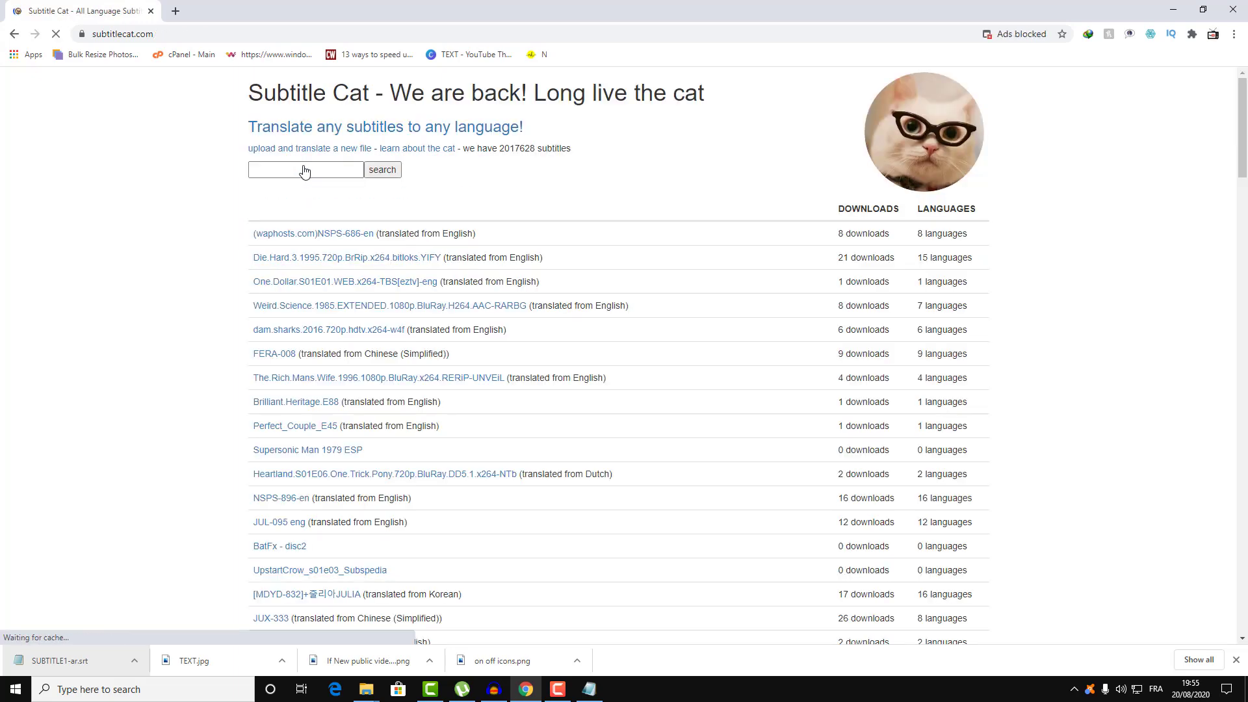
left_click(347, 257)
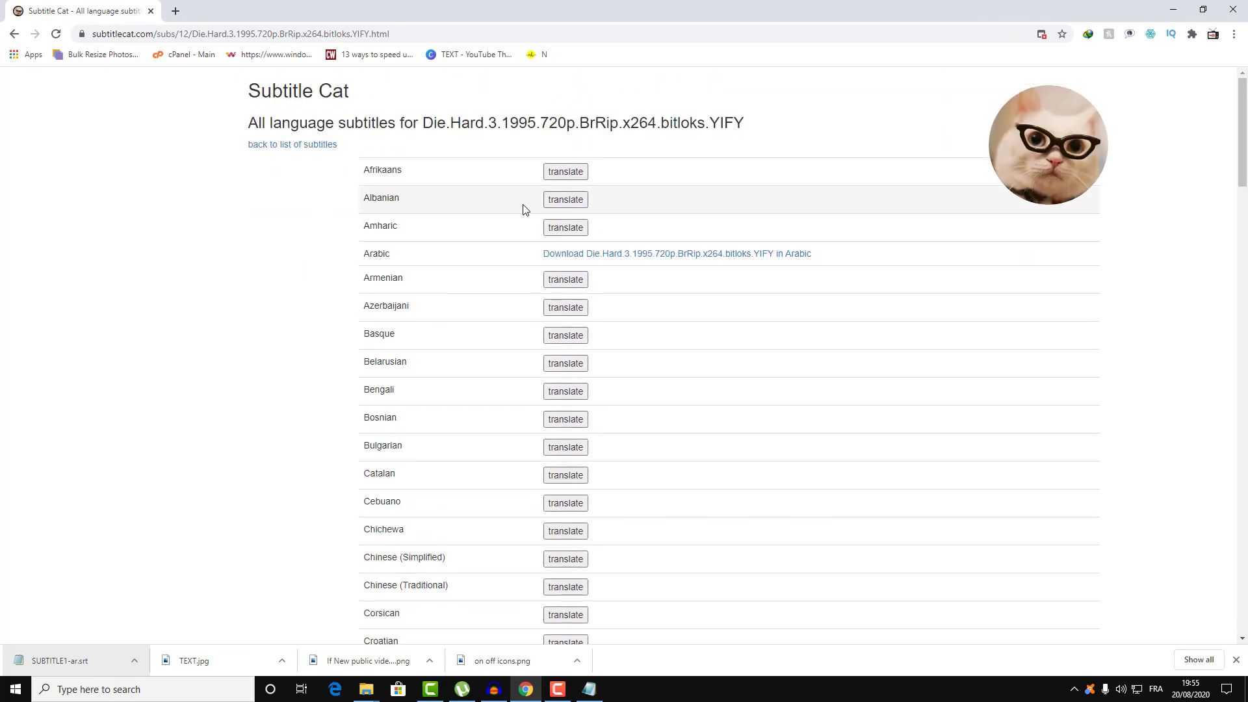
scroll("down", 3)
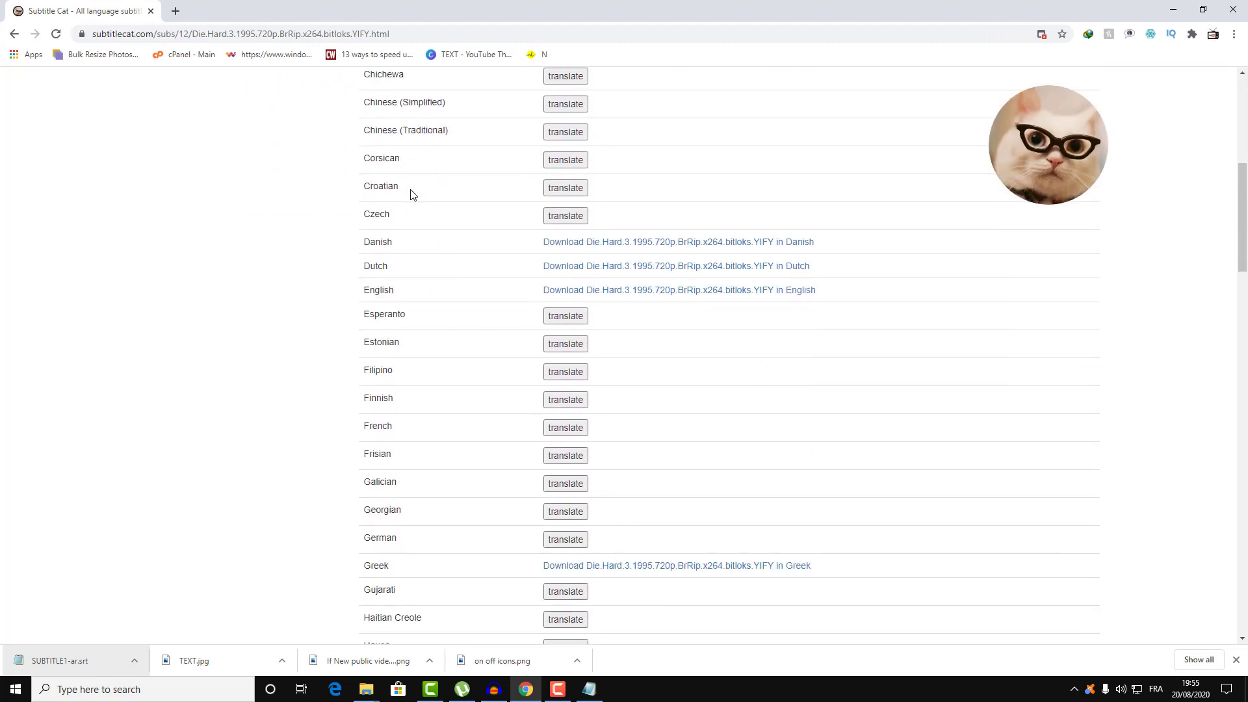
scroll("down", 3)
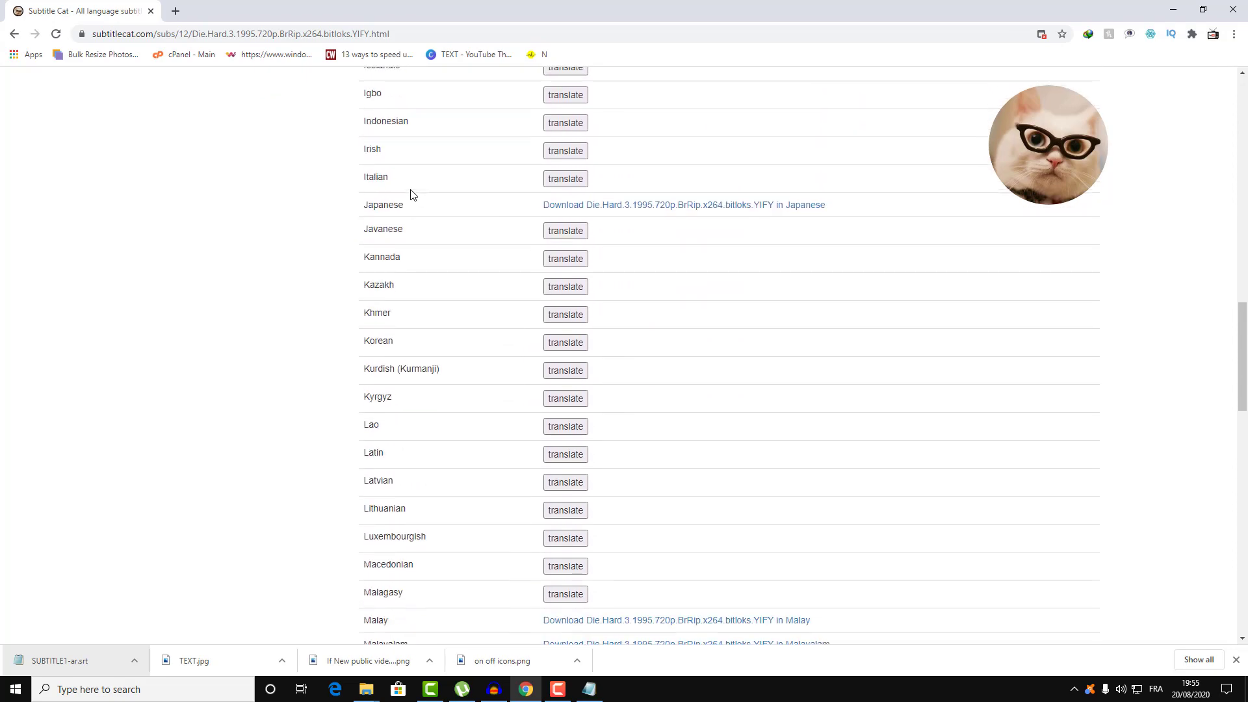
scroll("down", 3)
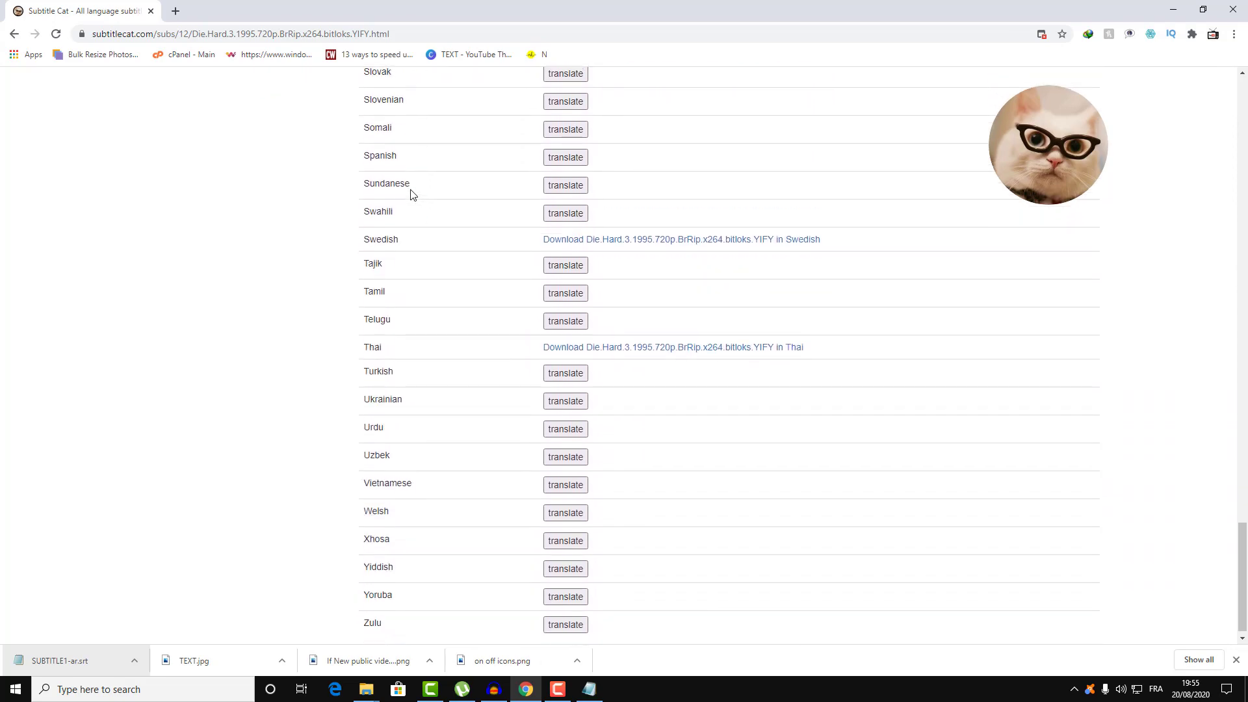
scroll("up", 3)
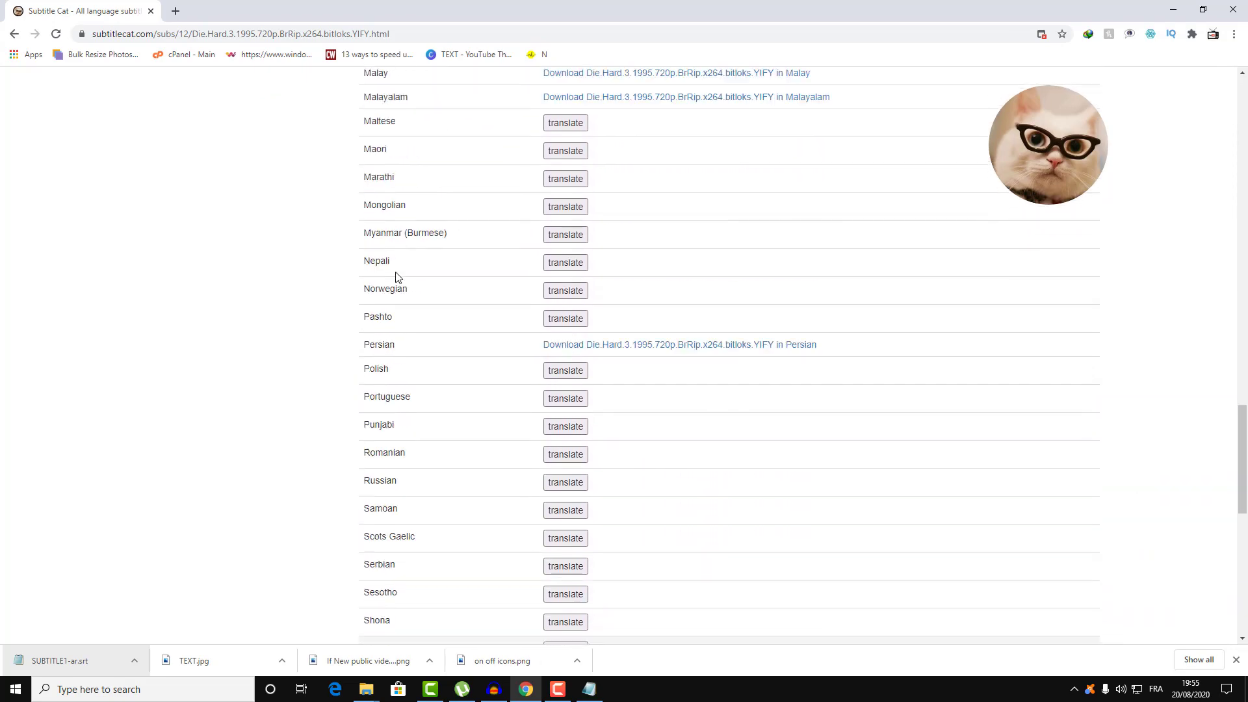
scroll("up", 3)
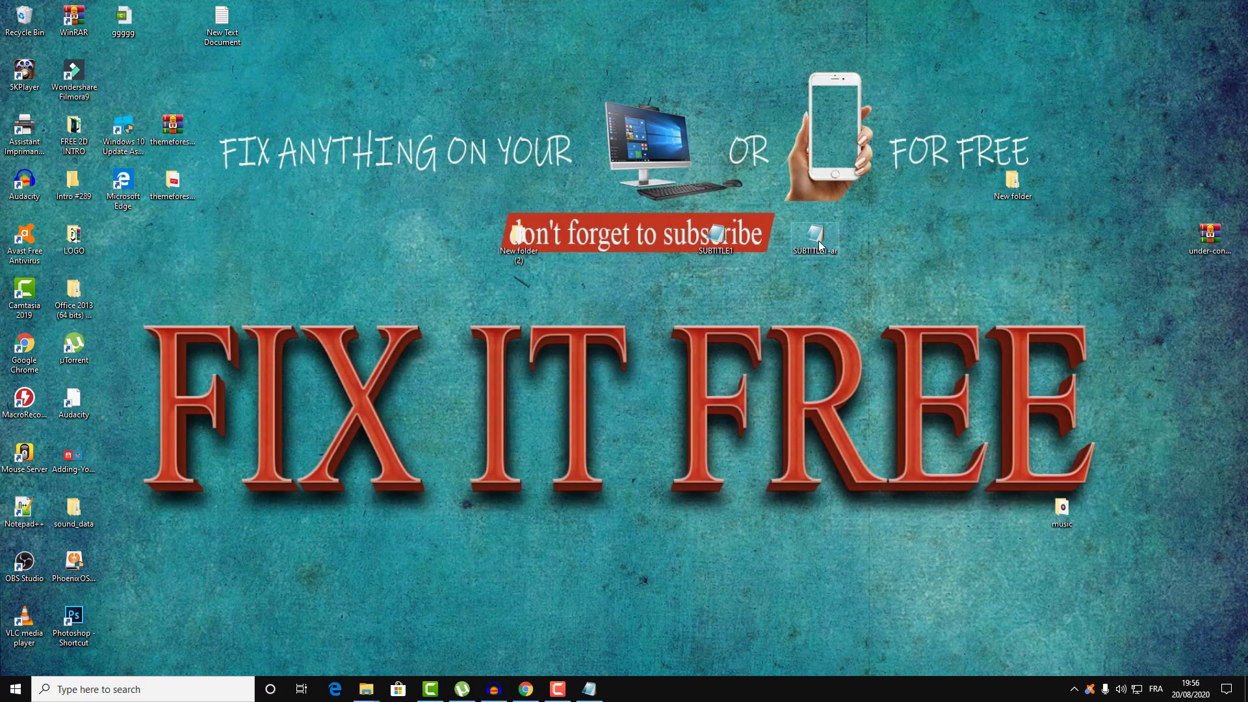
- View SUBTITLE1-ar in Notepad beside SUBTITLE1 and point to subtitle 3's Arabic line
double_click(814, 237)
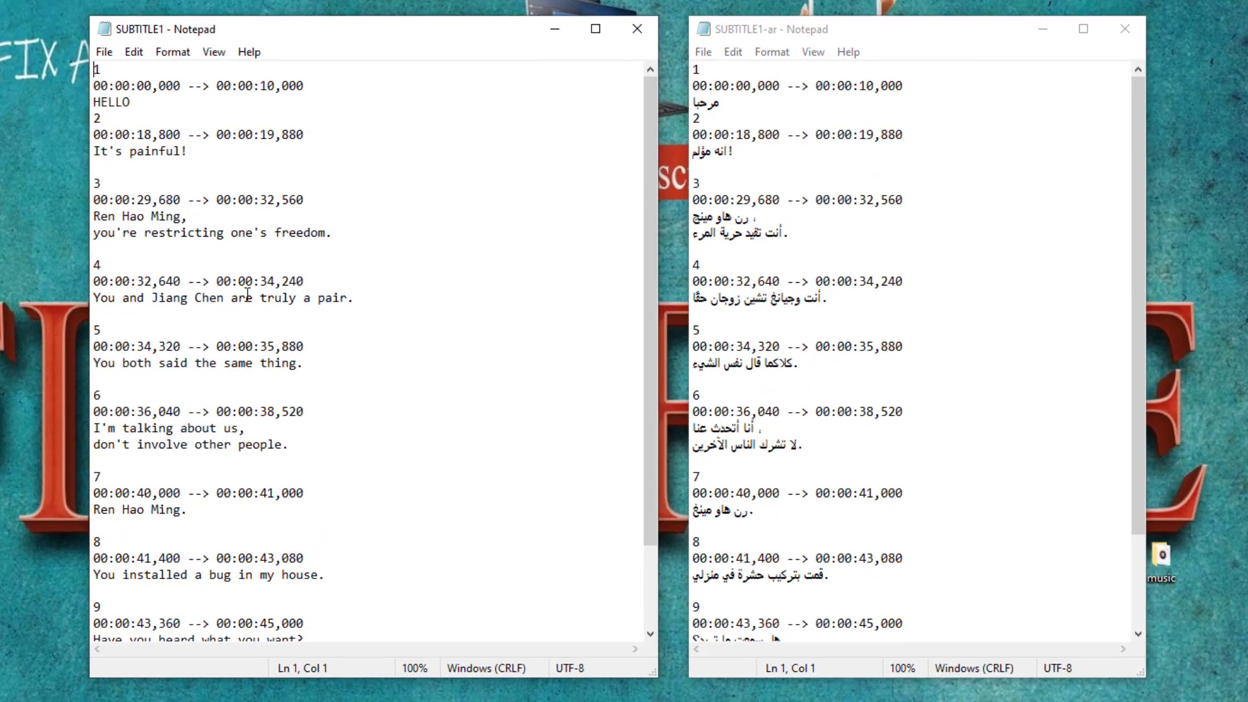
scroll("down", 3)
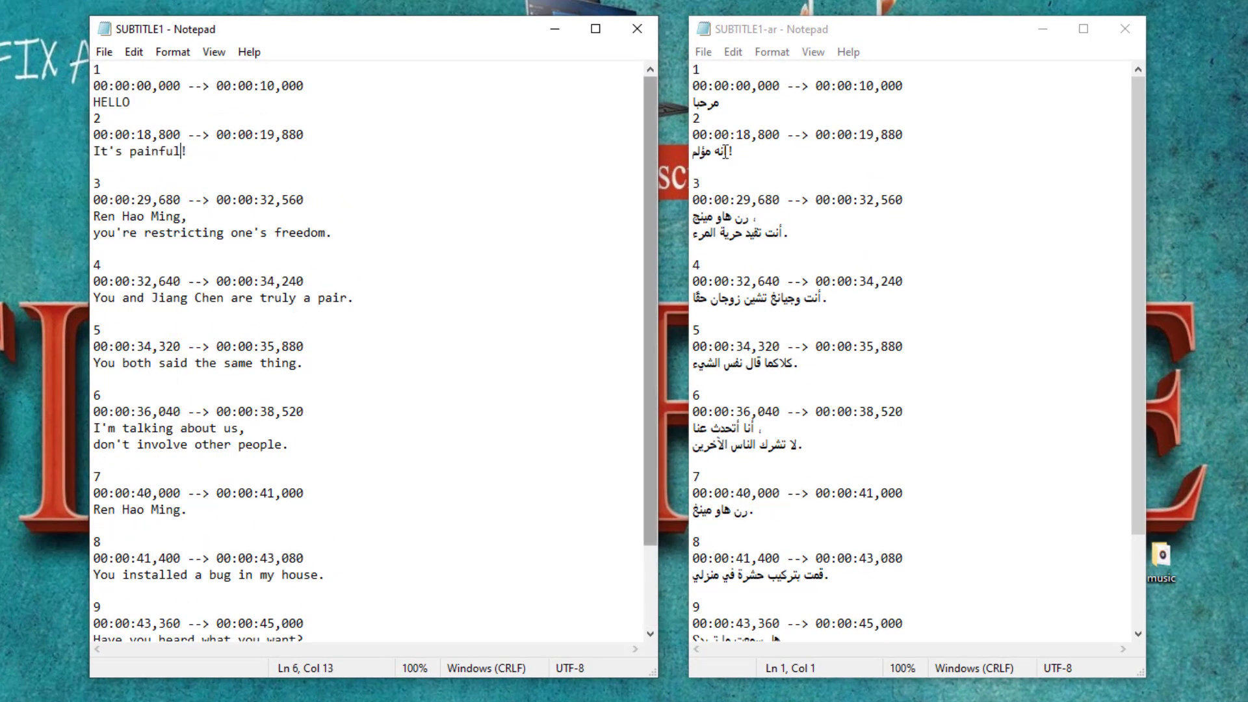
left_click(764, 217)
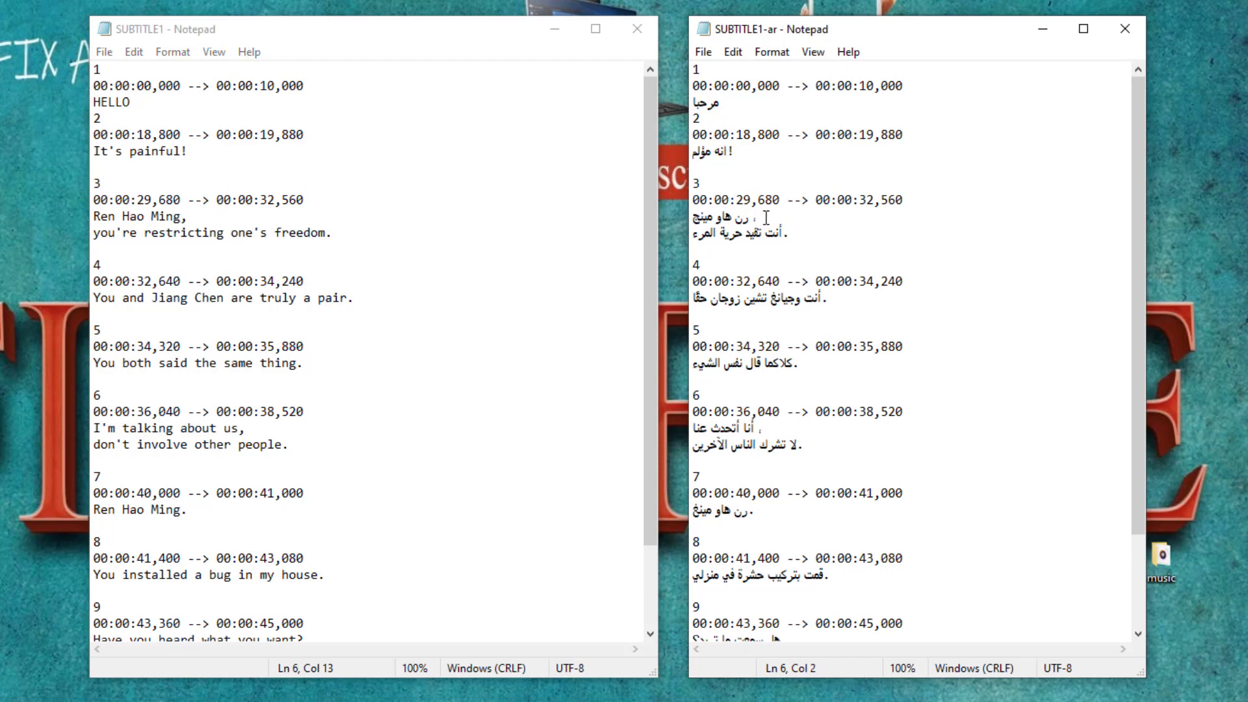